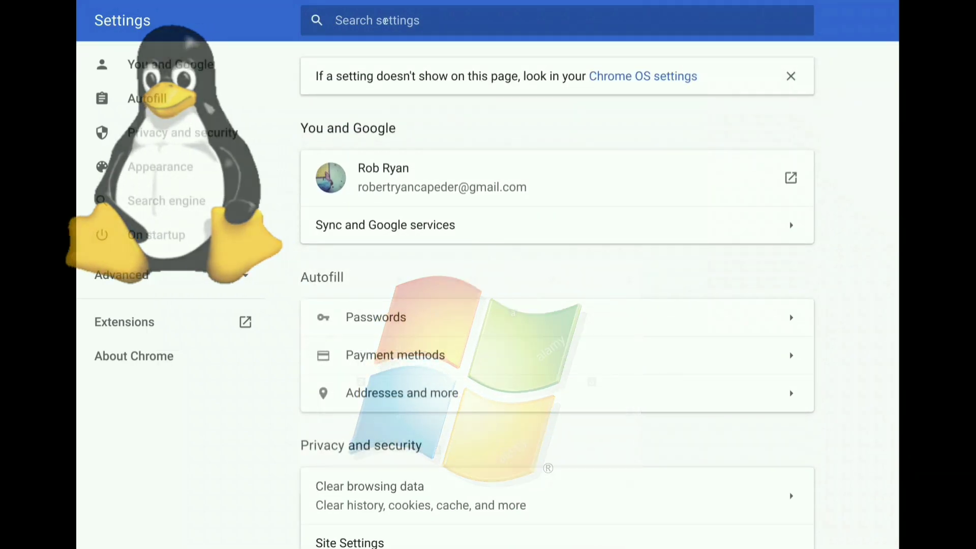
# Search settings for 'site setting' and open Site Settings > Cookies and site data
pyautogui.write('site')
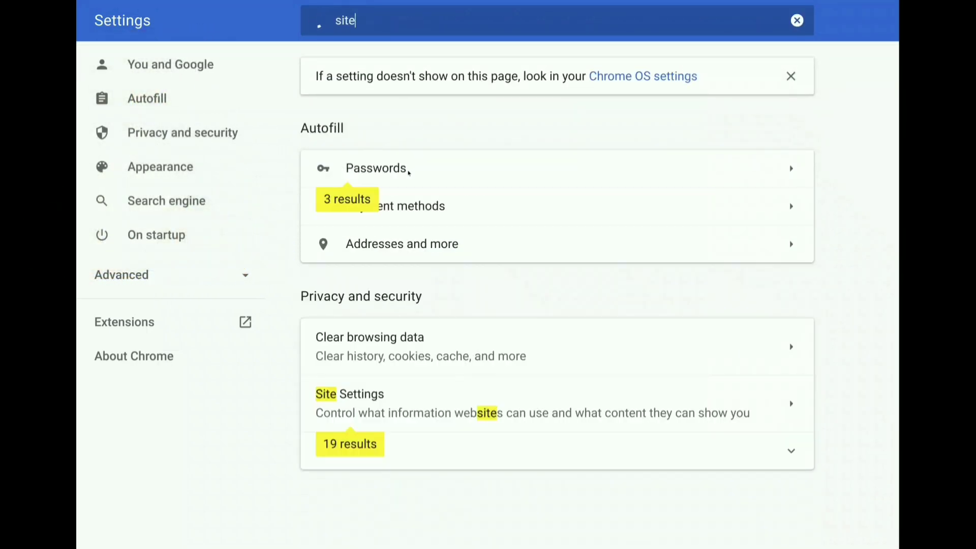
pyautogui.write('setting')
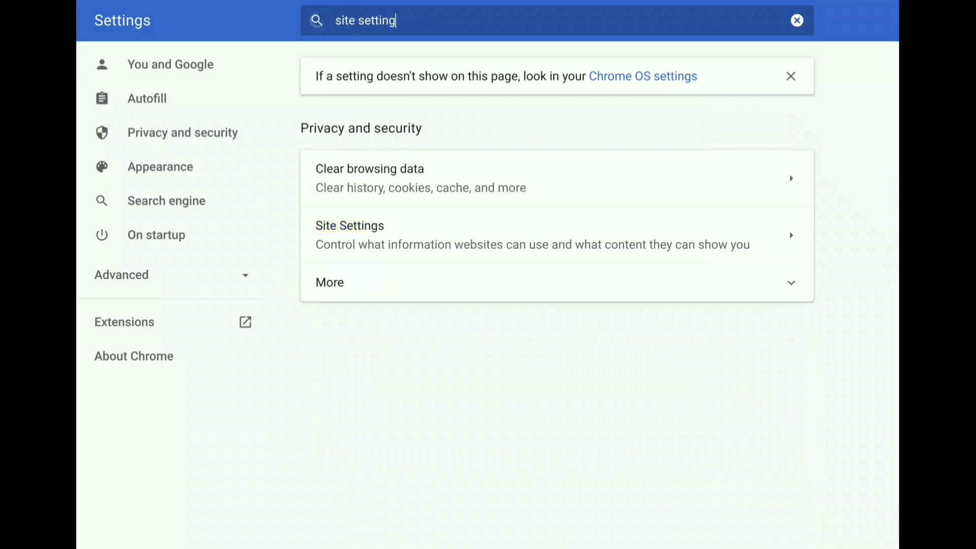
pyautogui.click(350, 226)
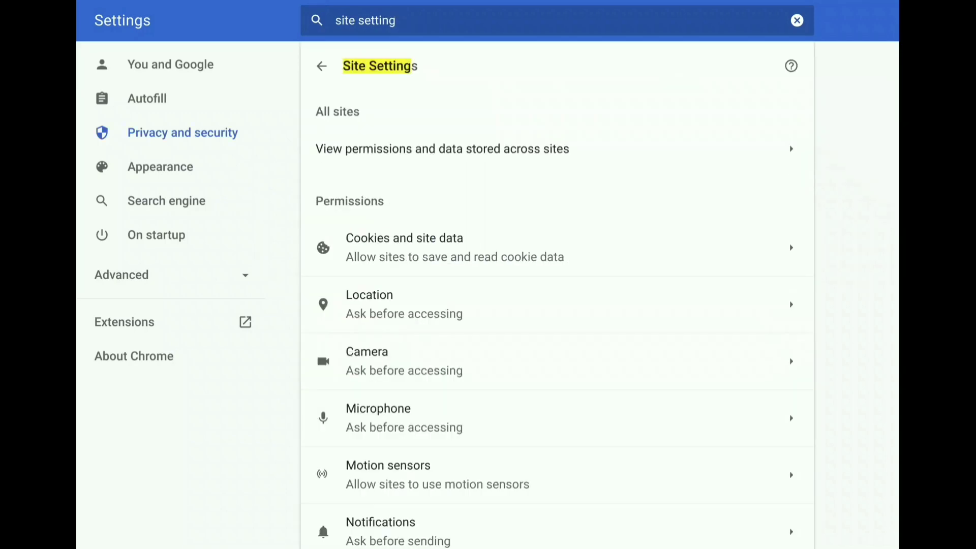
pyautogui.click(403, 247)
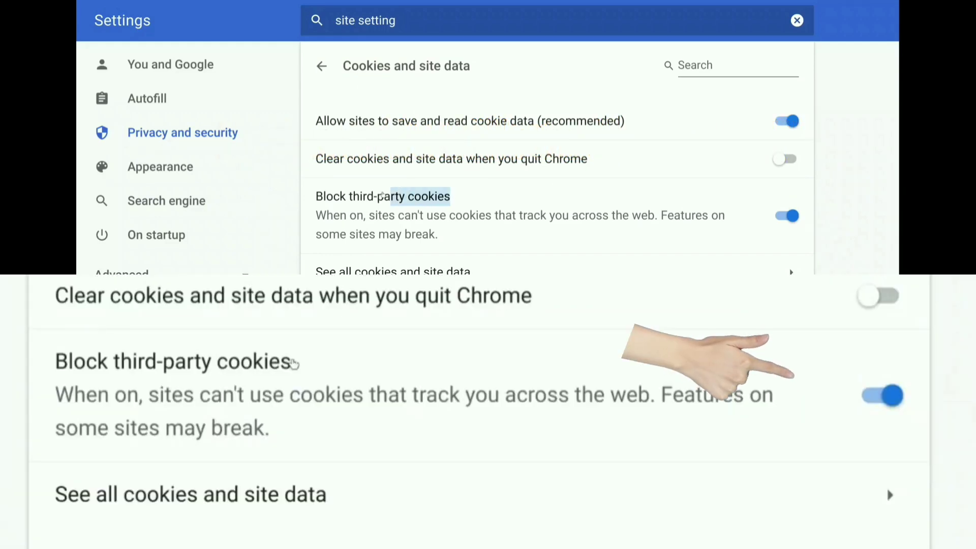
# Toggle 'Block third-party cookies' off and on twice, leaving it on
pyautogui.click(784, 215)
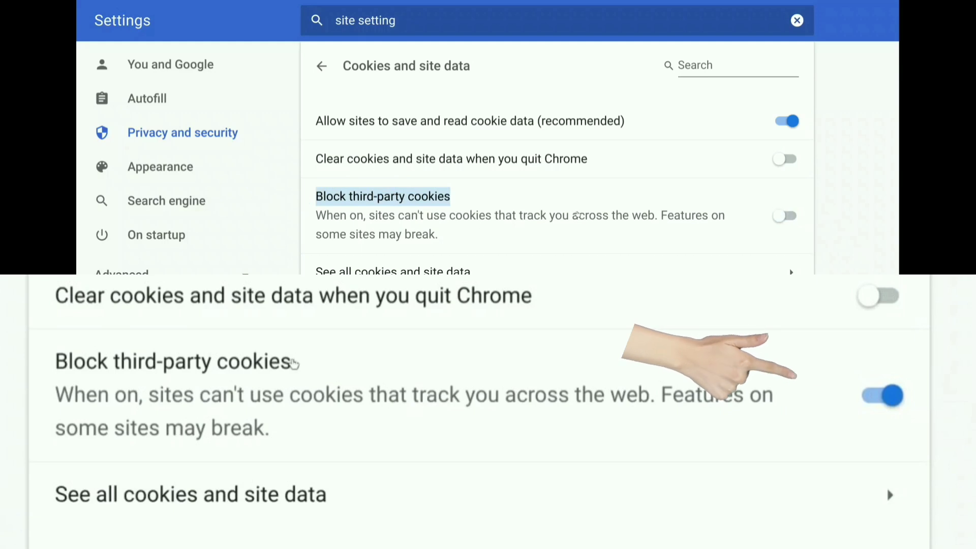
pyautogui.click(786, 215)
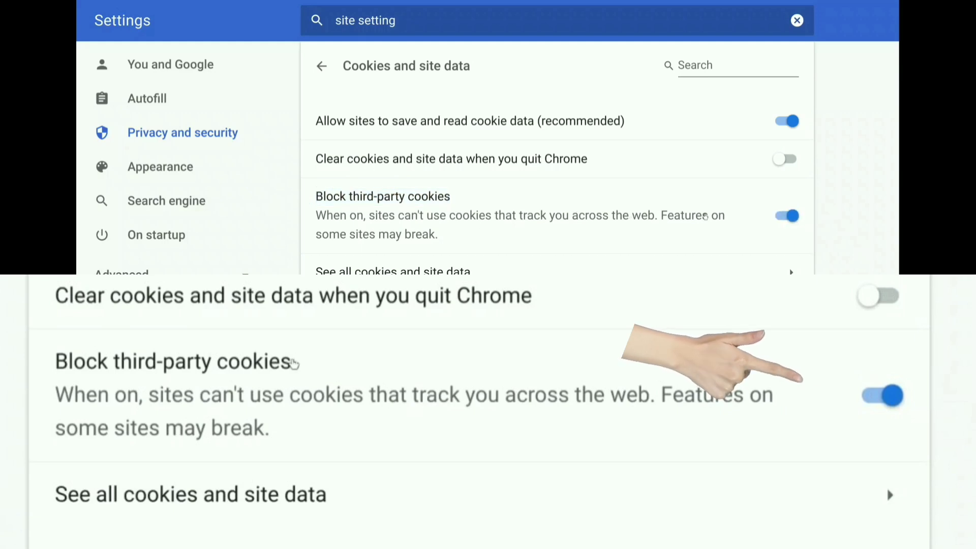
pyautogui.click(785, 216)
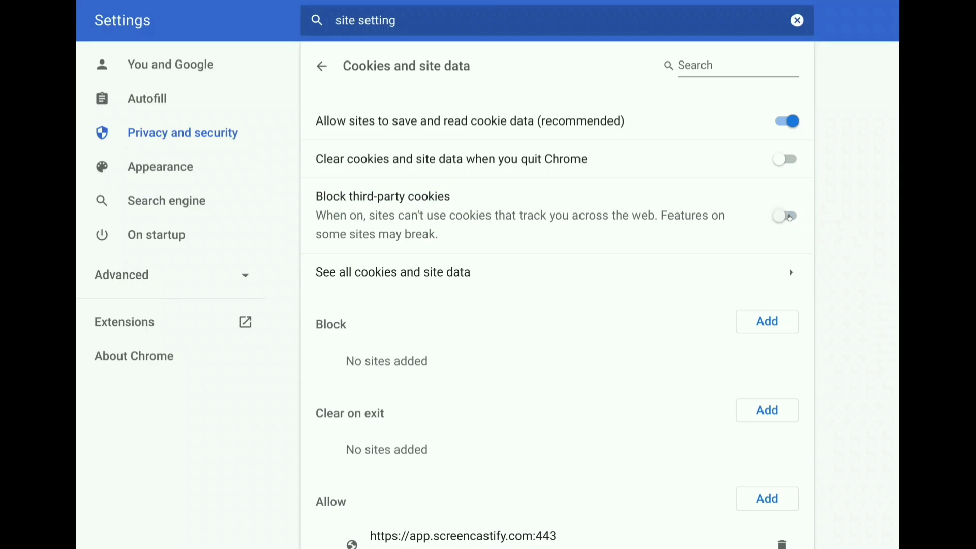
pyautogui.click(785, 216)
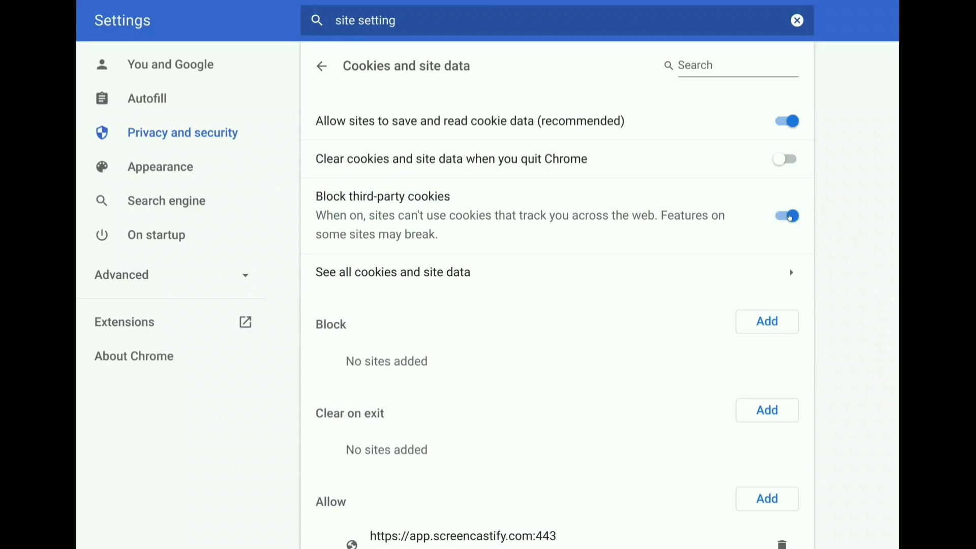
pyautogui.moveTo(548, 117)
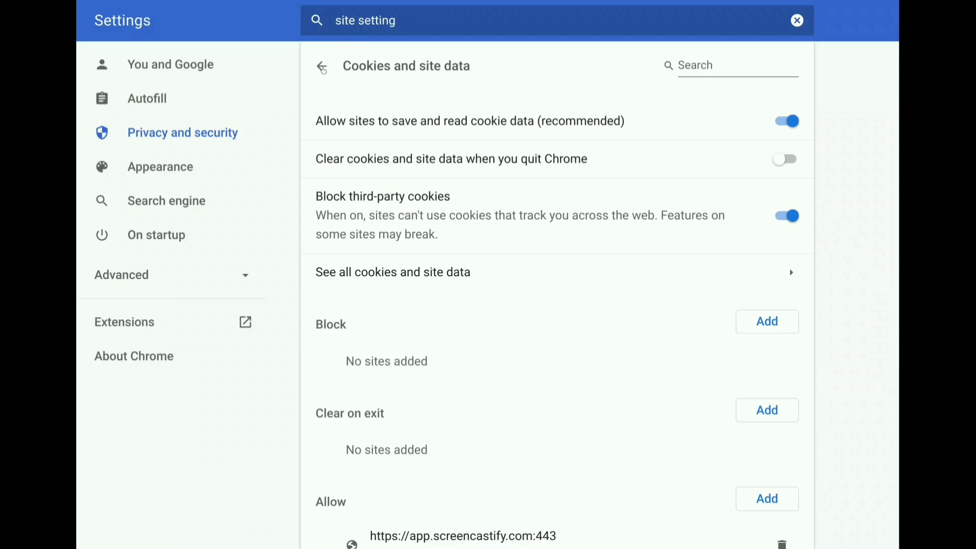
# Set Camera permission to Blocked and return to the site permissions list
pyautogui.click(321, 66)
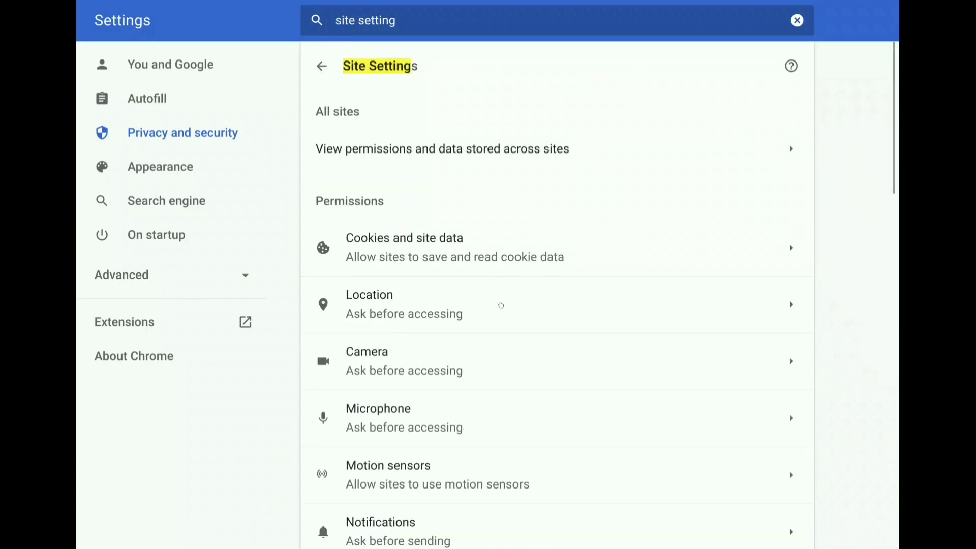
pyautogui.scroll(-3)
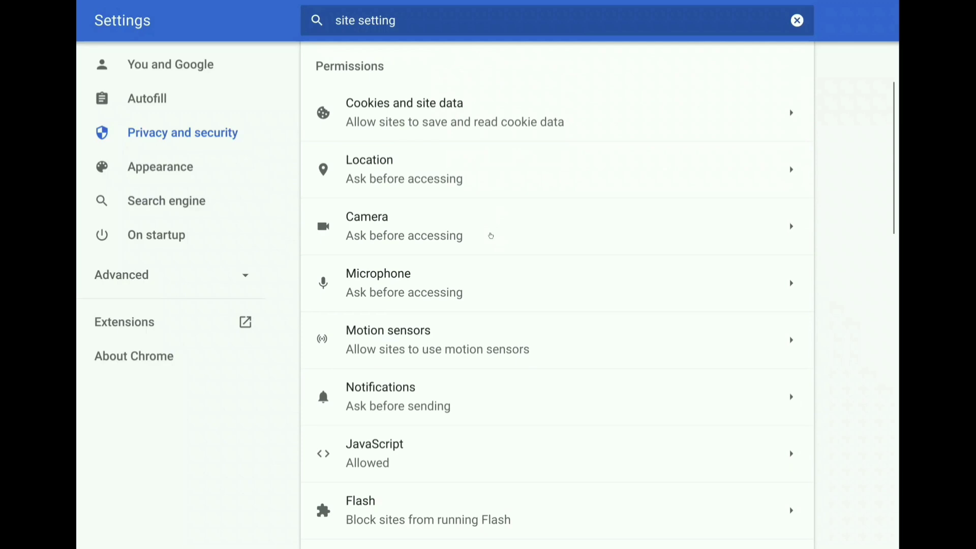
pyautogui.scroll(-3)
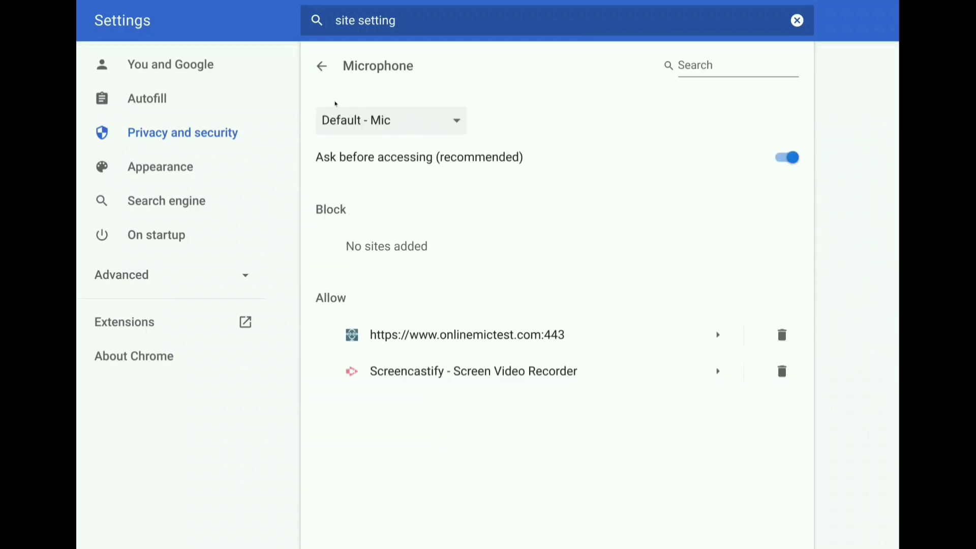
pyautogui.click(321, 66)
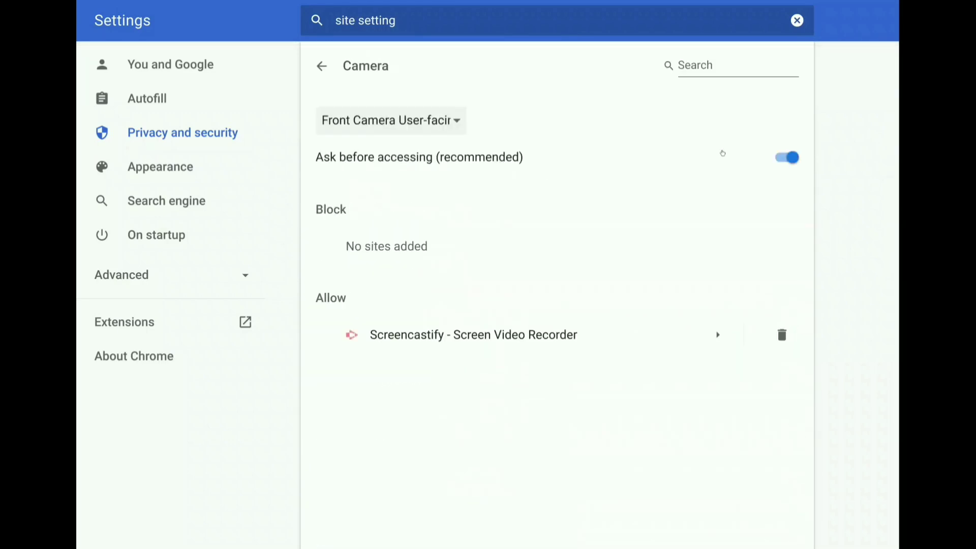
pyautogui.click(785, 157)
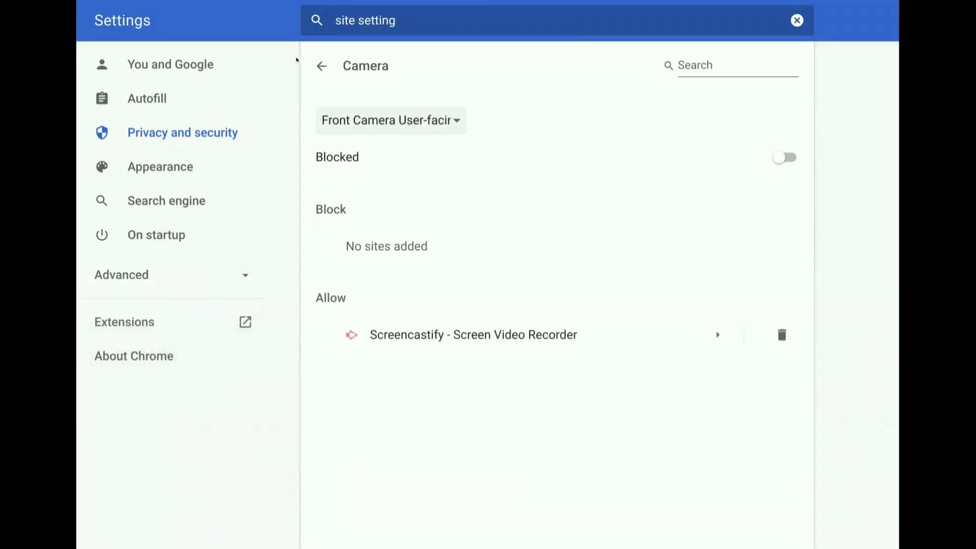
pyautogui.click(321, 66)
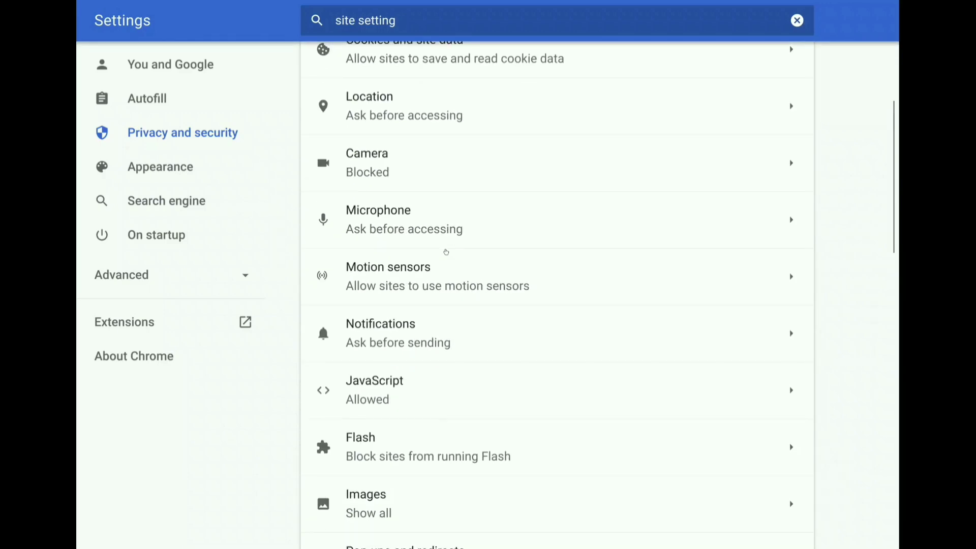
# Switch off 'Sites can ask to send notifications', cancel Add a site, and return to Site Settings
pyautogui.click(380, 332)
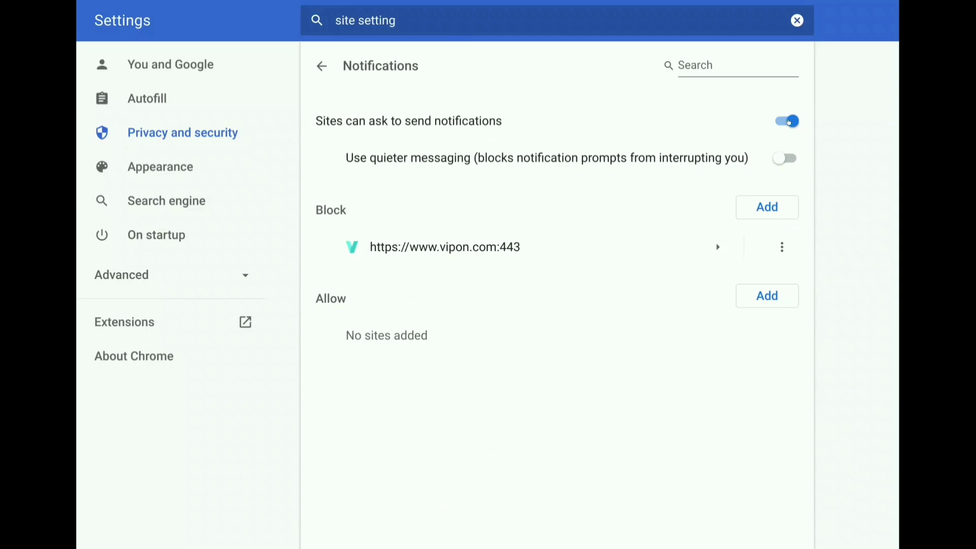
pyautogui.click(785, 121)
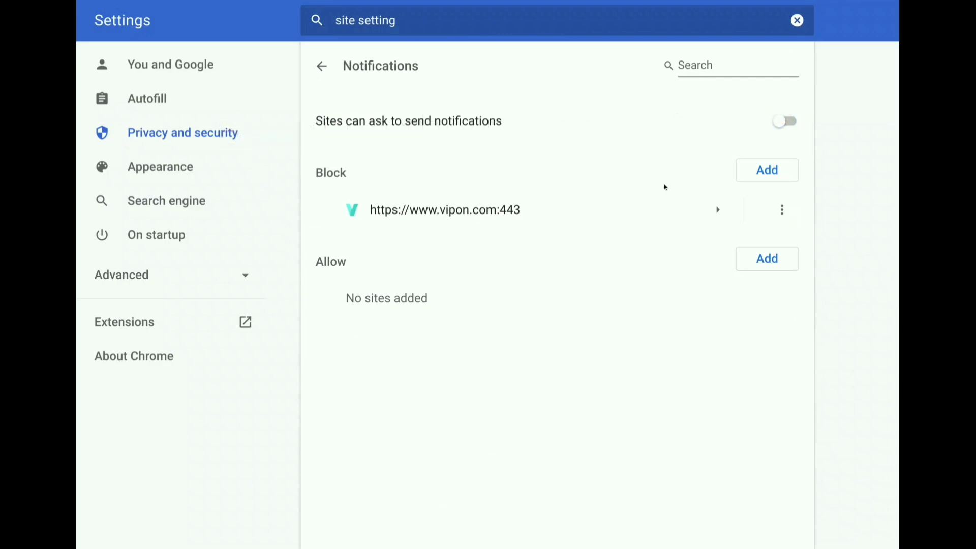
pyautogui.click(767, 170)
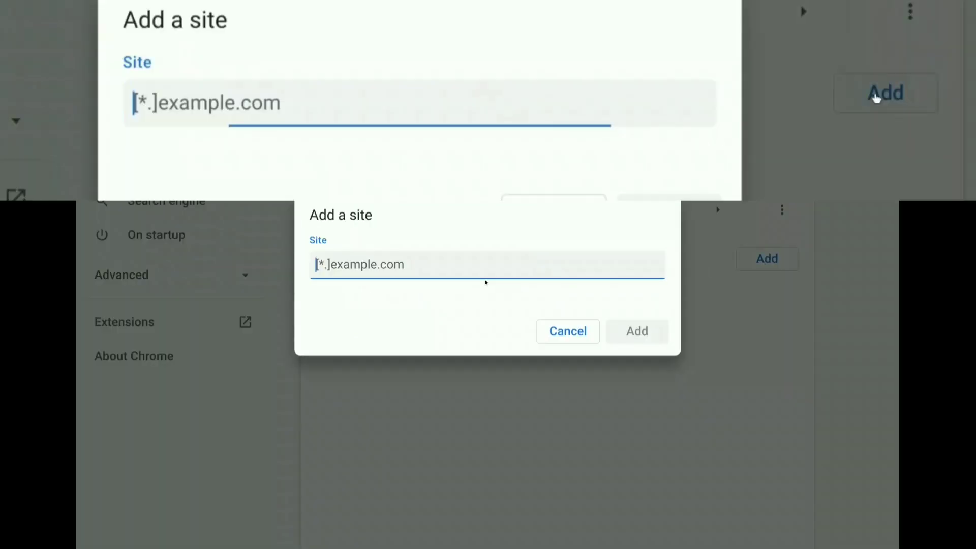
pyautogui.click(566, 330)
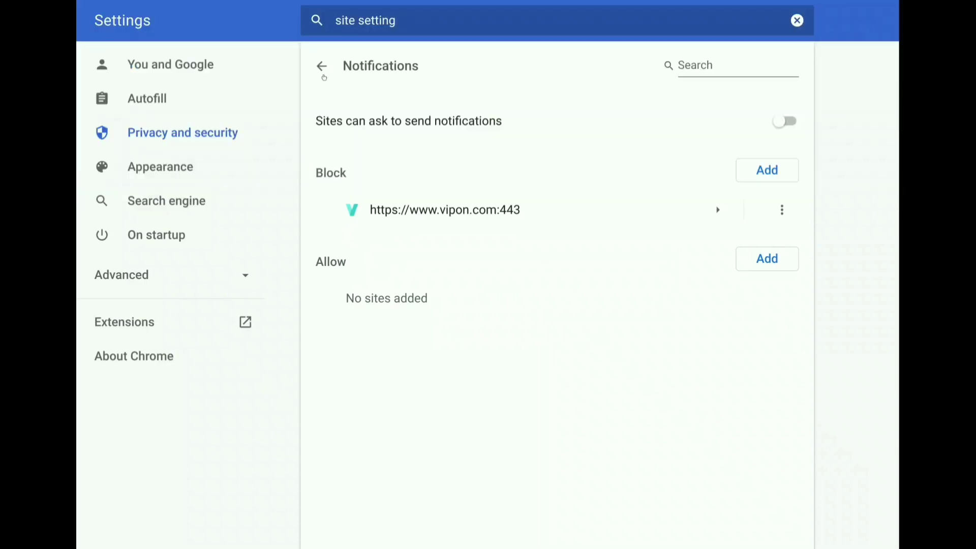
pyautogui.click(321, 66)
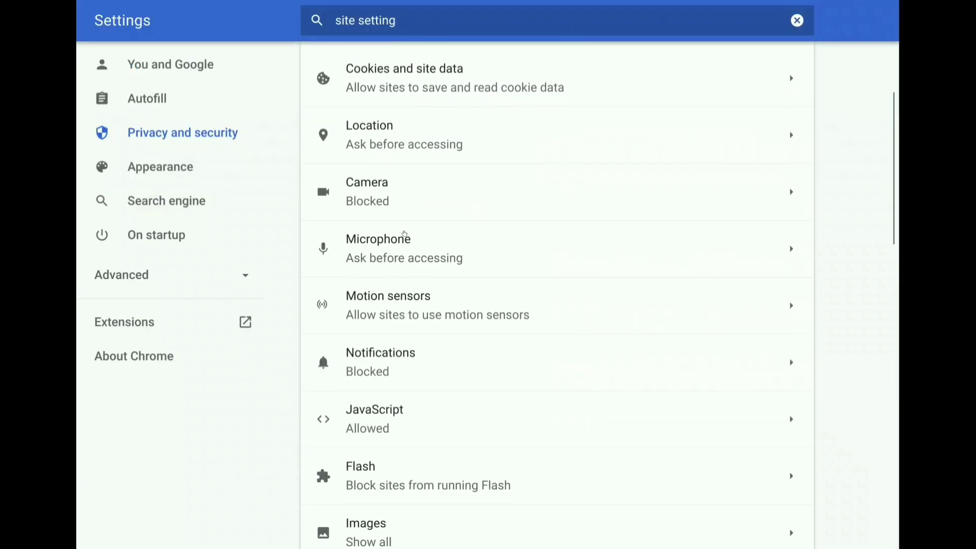
pyautogui.scroll(-3)
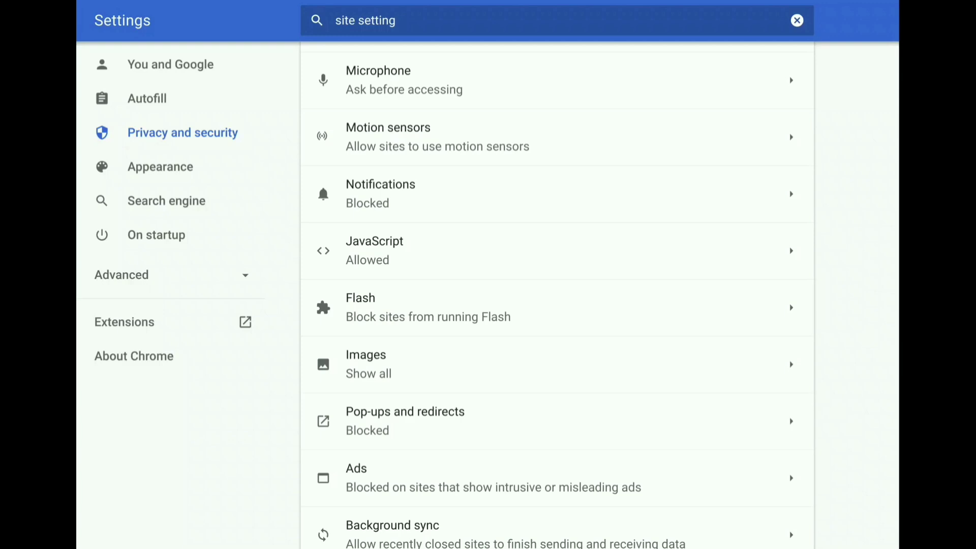
pyautogui.moveTo(420, 215)
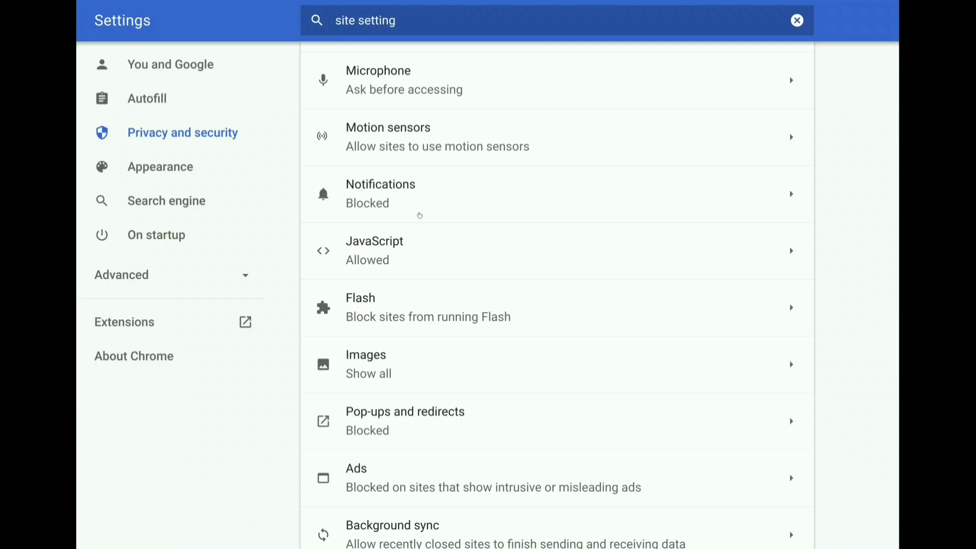
pyautogui.click(379, 193)
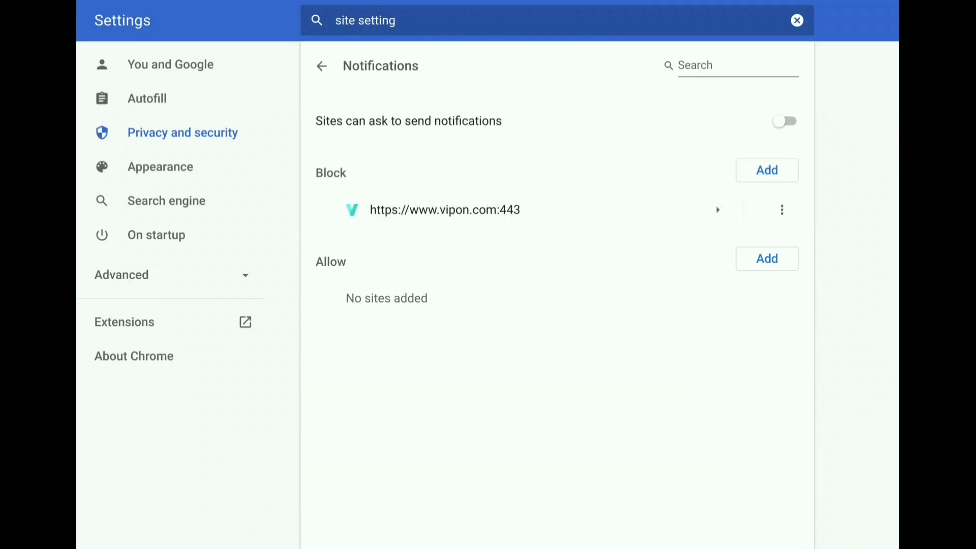
pyautogui.click(321, 66)
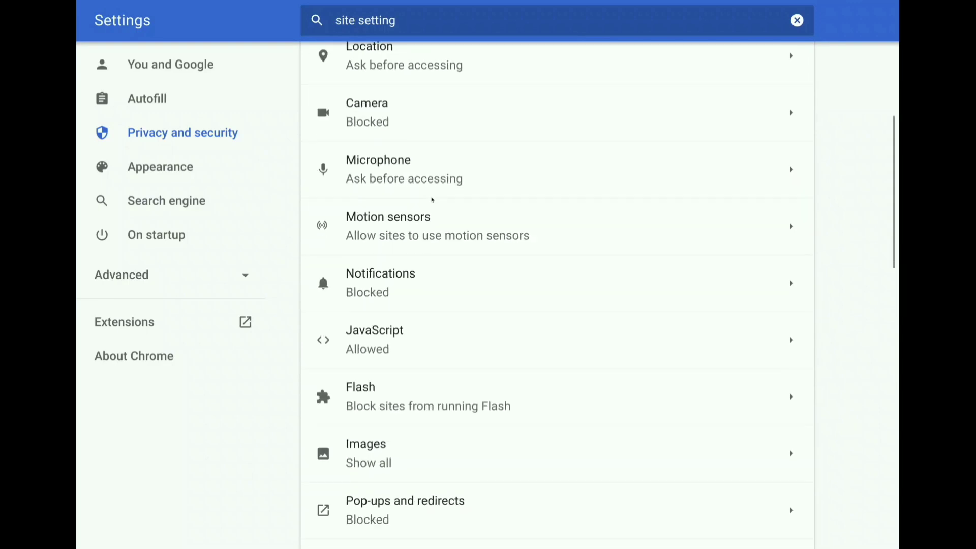
# Set Flash to Ask first, then open the Pop-ups and redirects settings
pyautogui.scroll(-3)
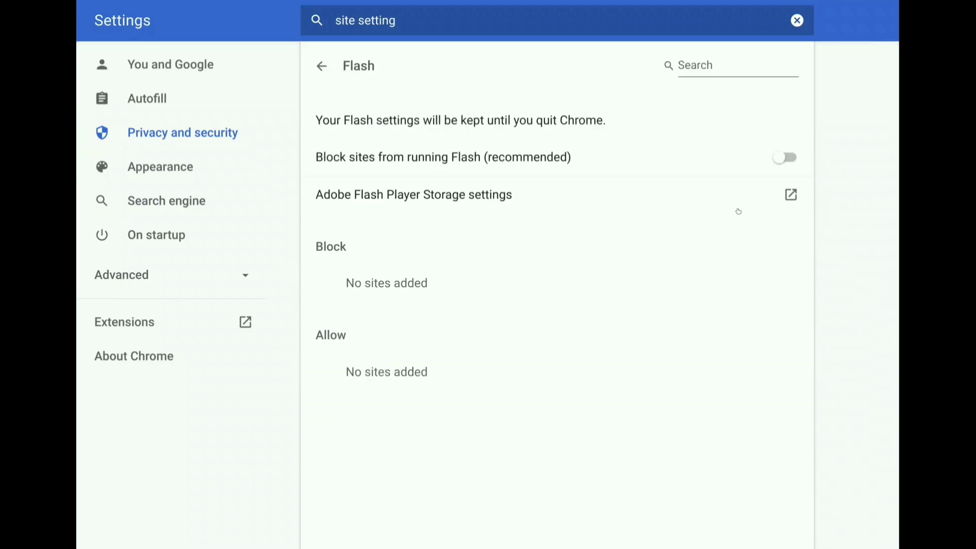
pyautogui.click(784, 157)
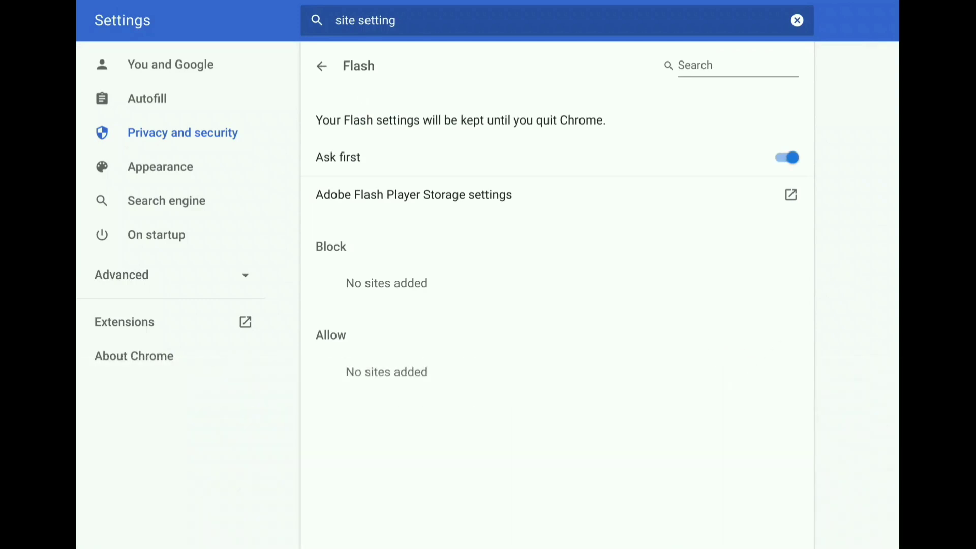
pyautogui.click(784, 157)
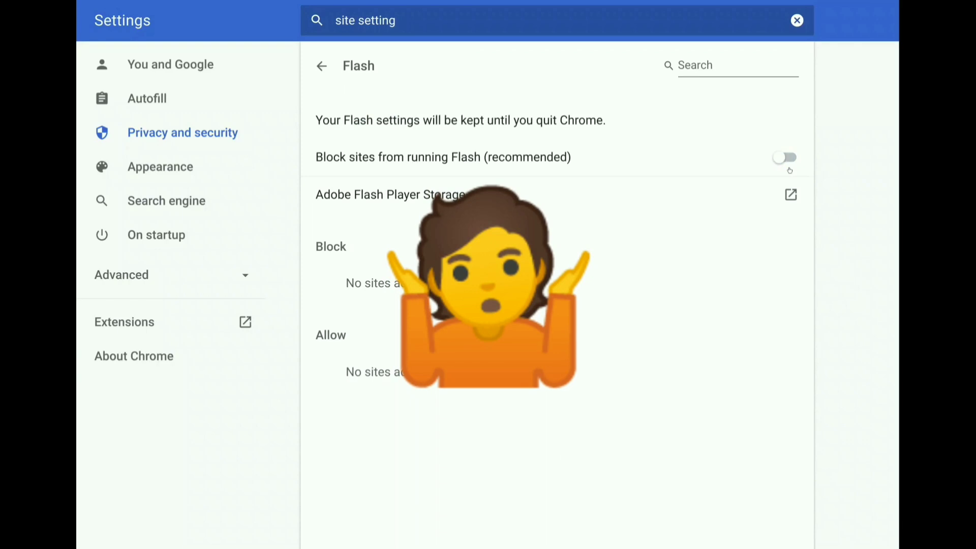
pyautogui.click(784, 157)
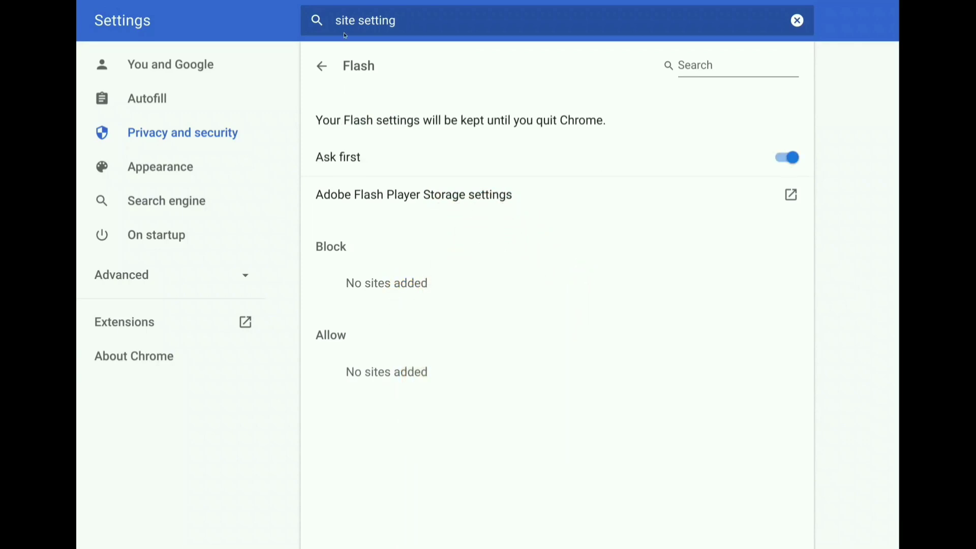
pyautogui.click(321, 66)
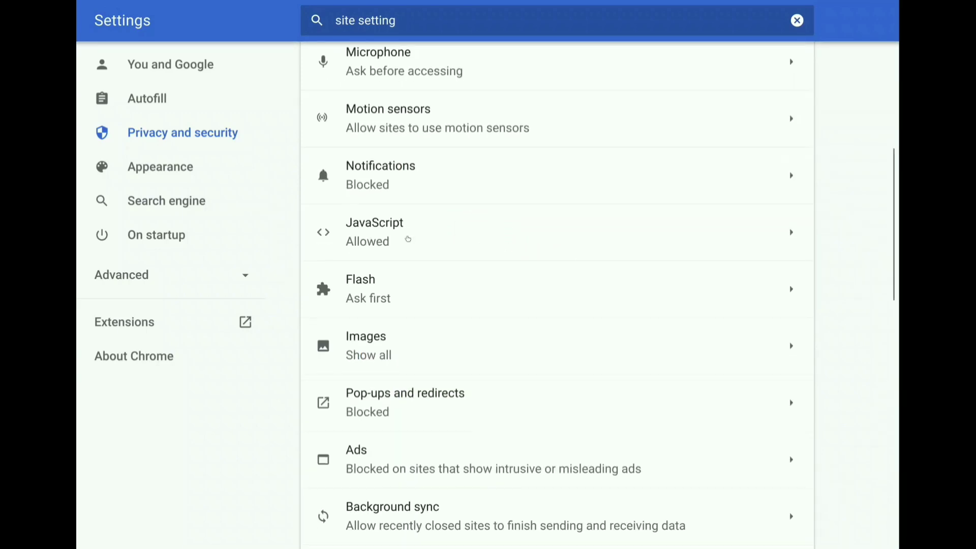
pyautogui.scroll(-3)
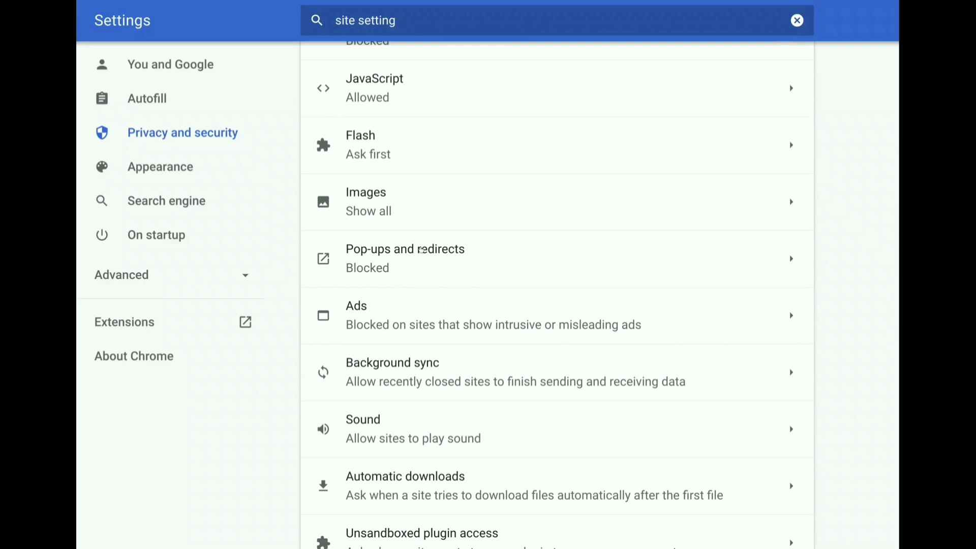
pyautogui.click(404, 257)
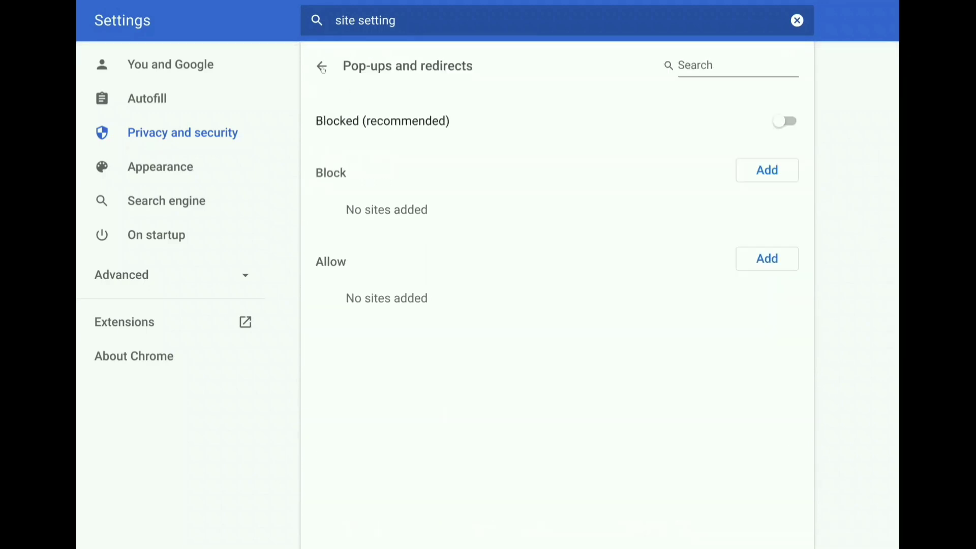
pyautogui.moveTo(494, 202)
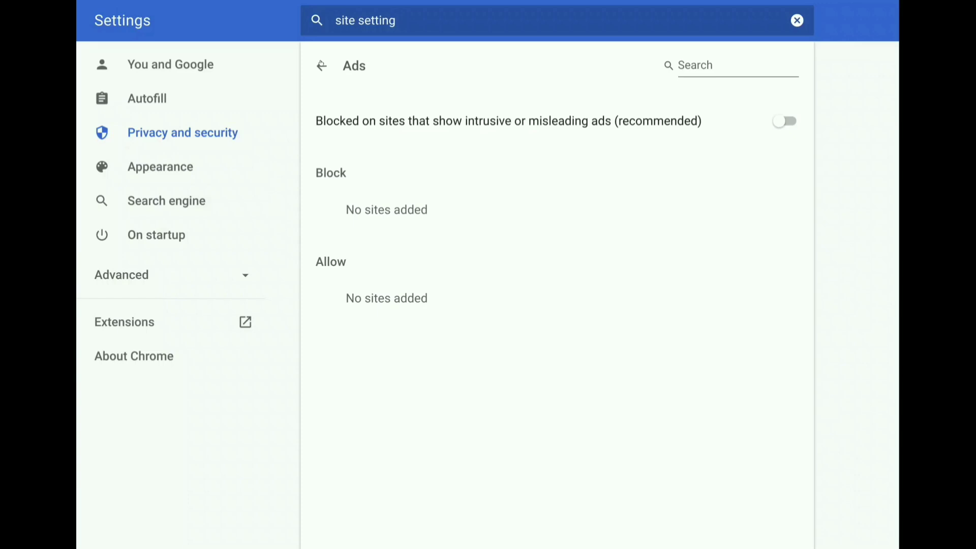
# Switch off 'Allow sites to play sound' so sites are muted by default
pyautogui.click(322, 65)
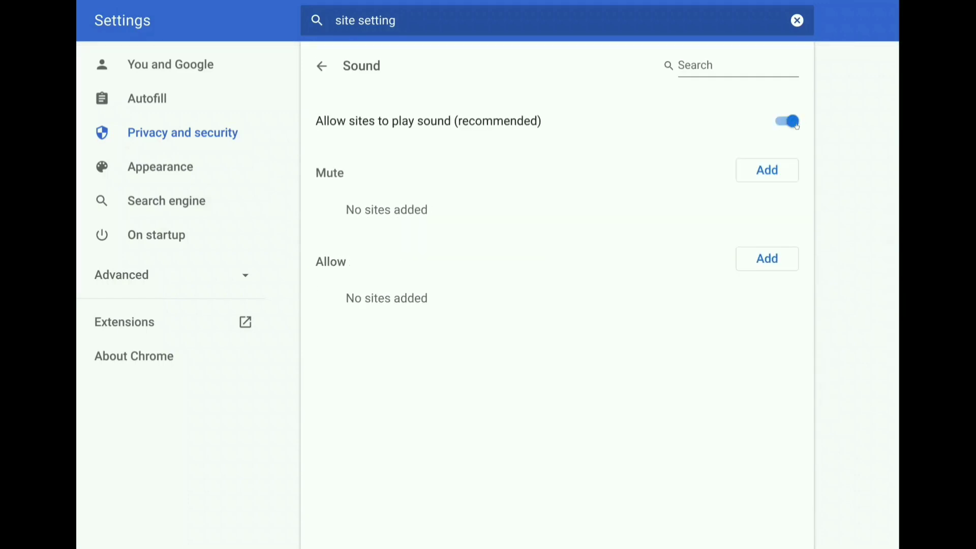
pyautogui.click(784, 121)
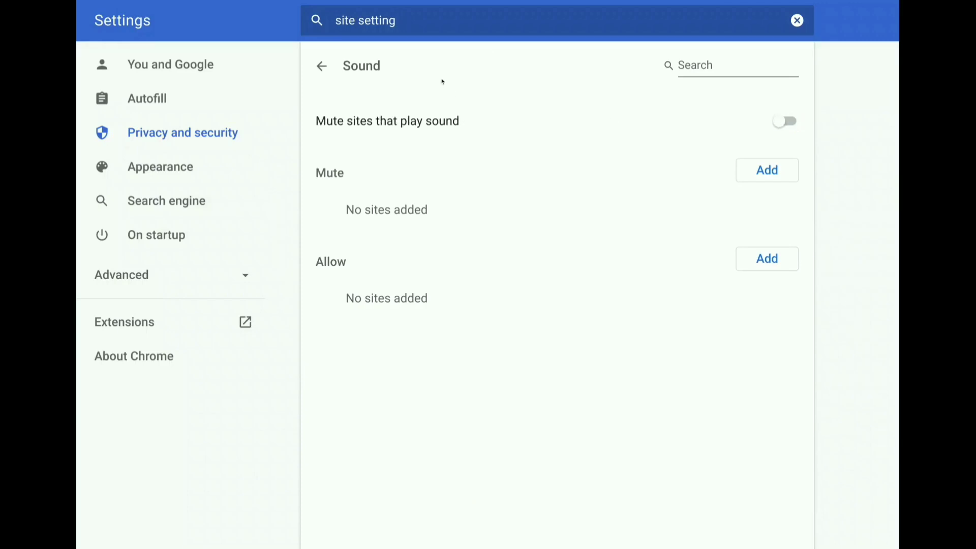
pyautogui.moveTo(442, 81)
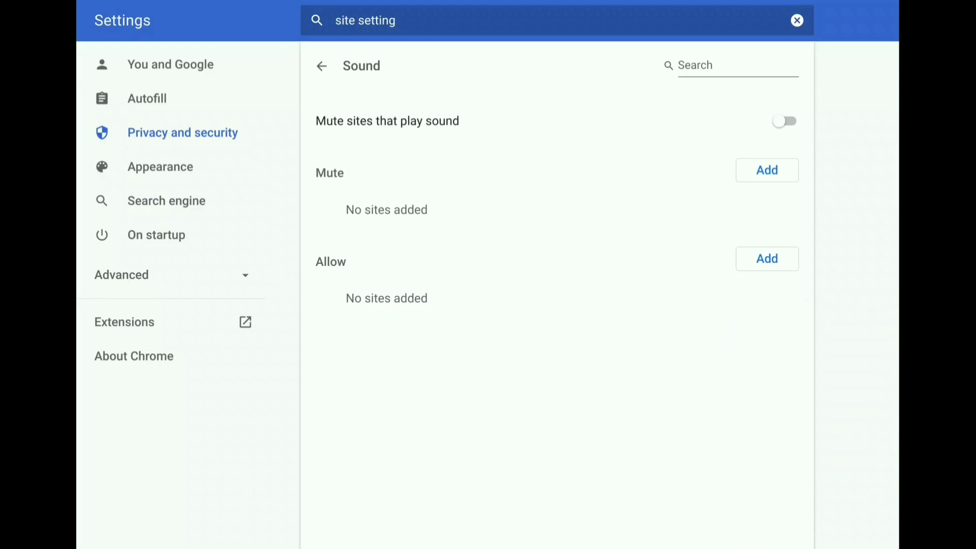
pyautogui.click(322, 66)
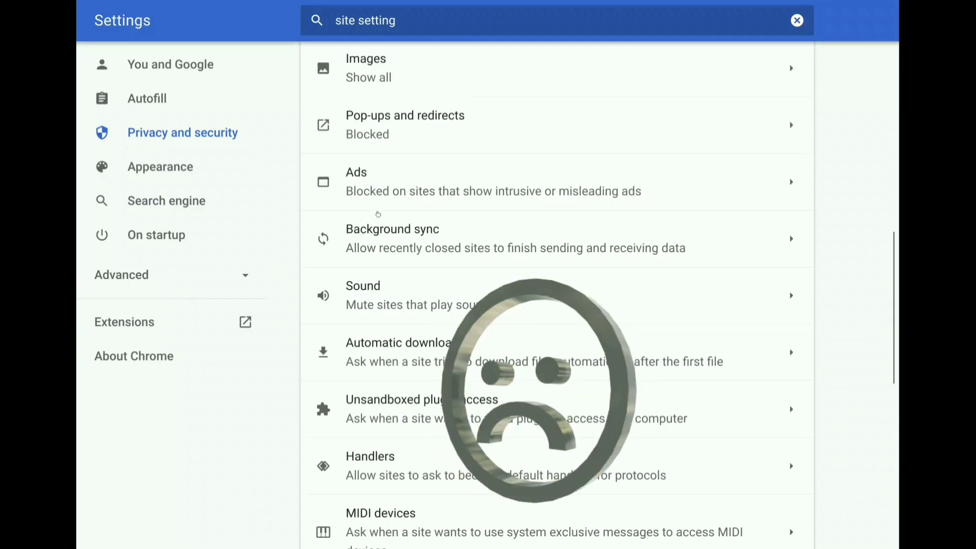
# Scroll through the Site Settings permissions list
pyautogui.scroll(-3)
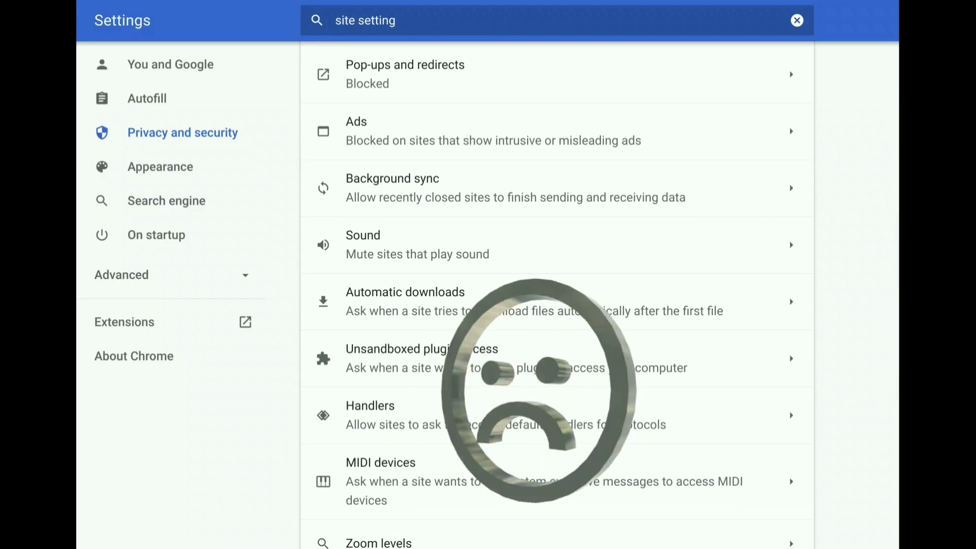
pyautogui.scroll(-3)
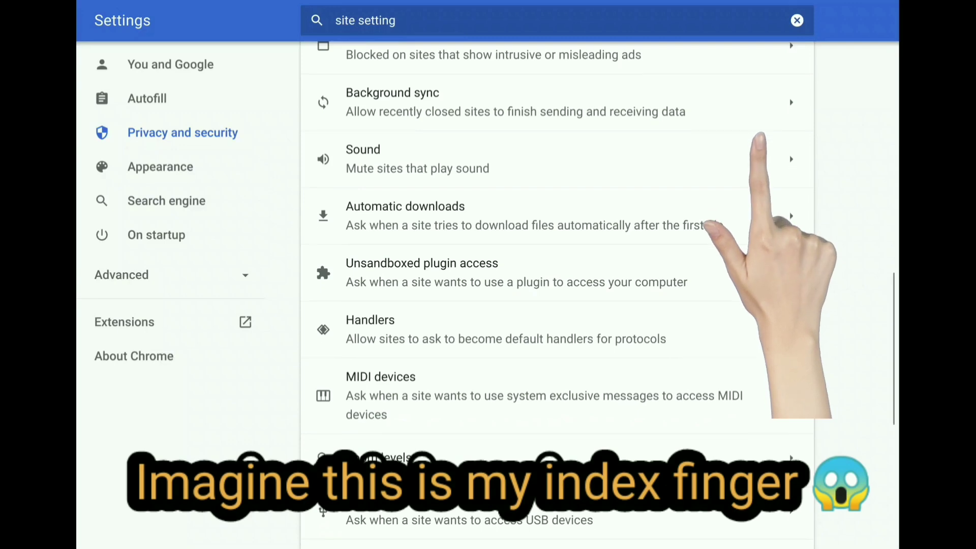
pyautogui.scroll(-3)
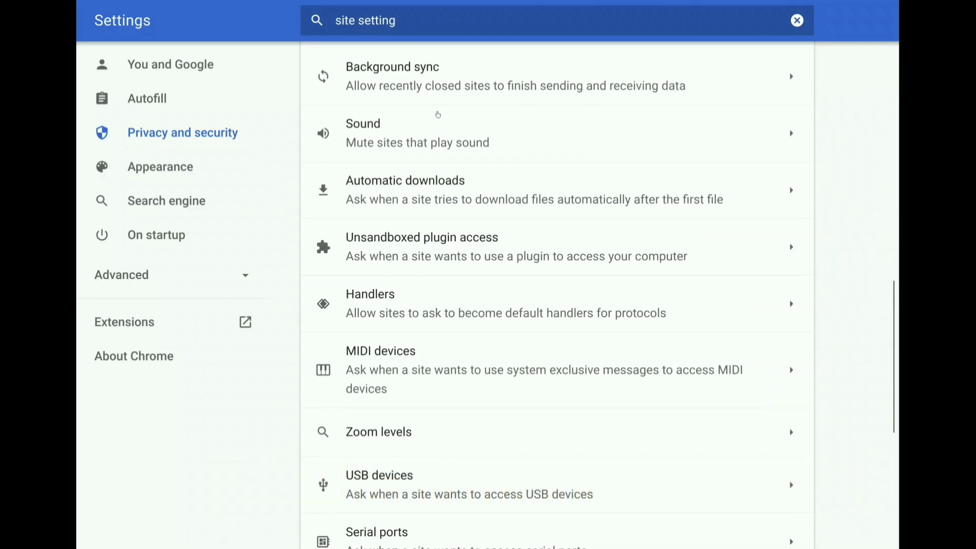
pyautogui.scroll(3)
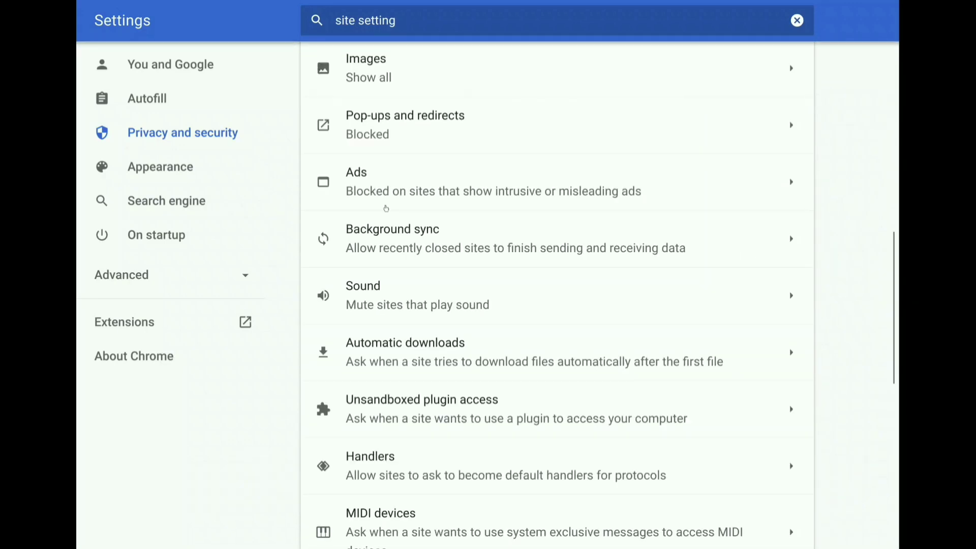
pyautogui.scroll(-3)
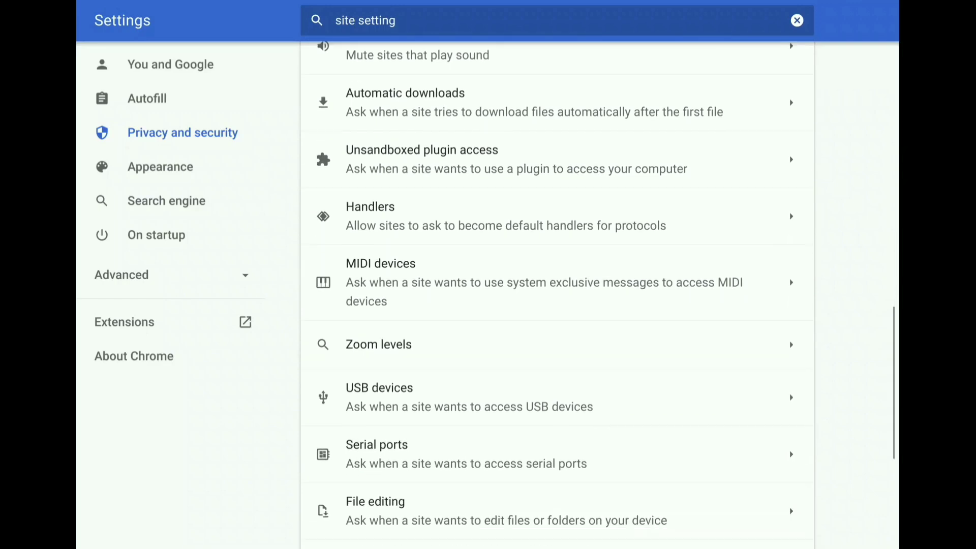
pyautogui.scroll(-3)
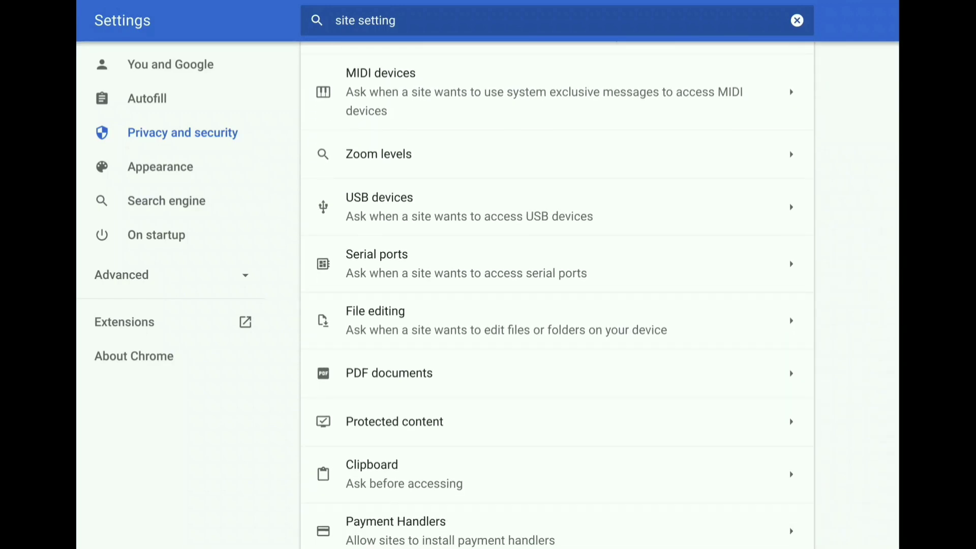
pyautogui.scroll(-3)
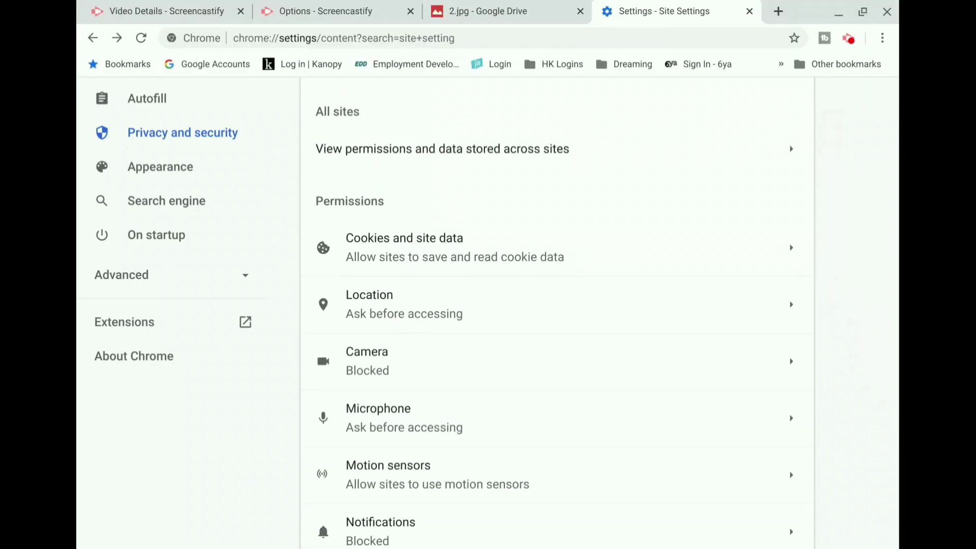
# Open a new tab and load YouTube from the New Tab shortcut
pyautogui.click(779, 11)
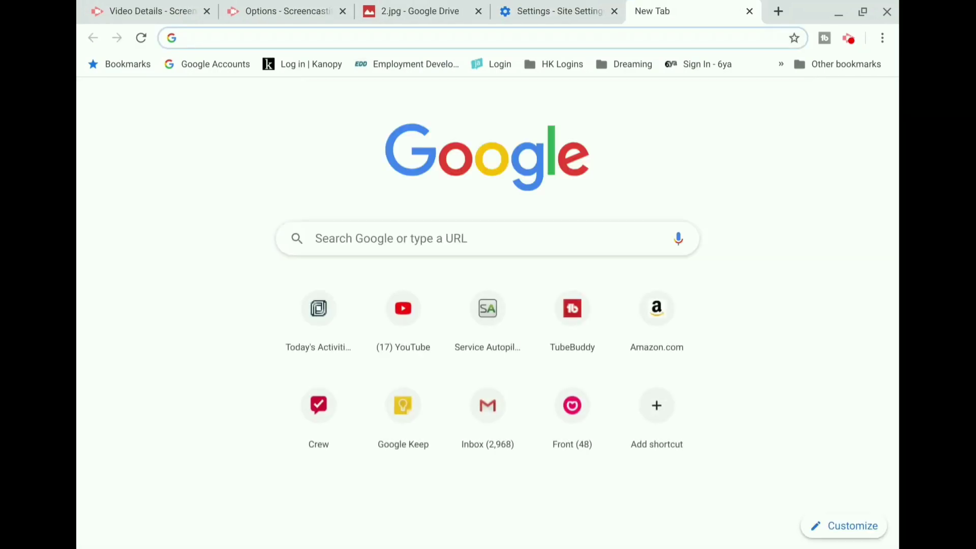
pyautogui.click(402, 308)
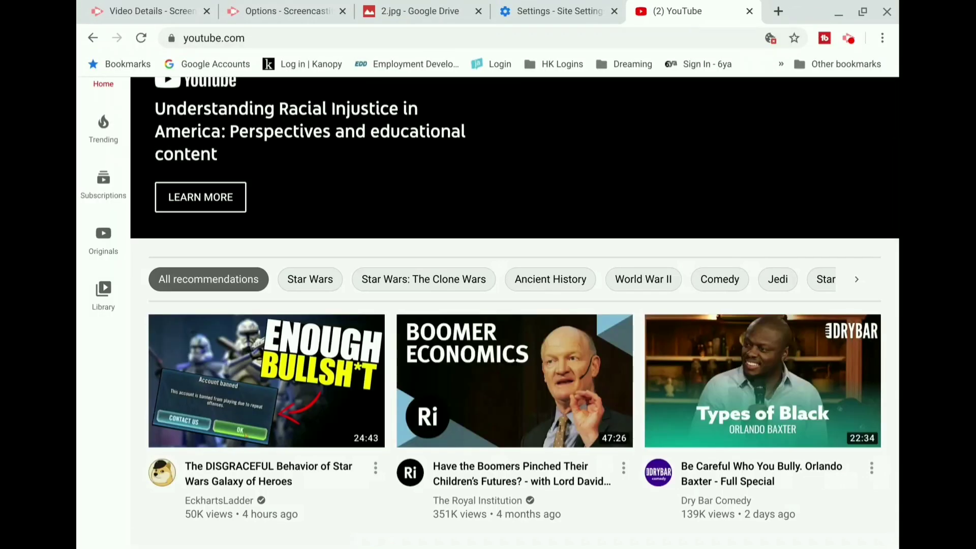
pyautogui.scroll(3)
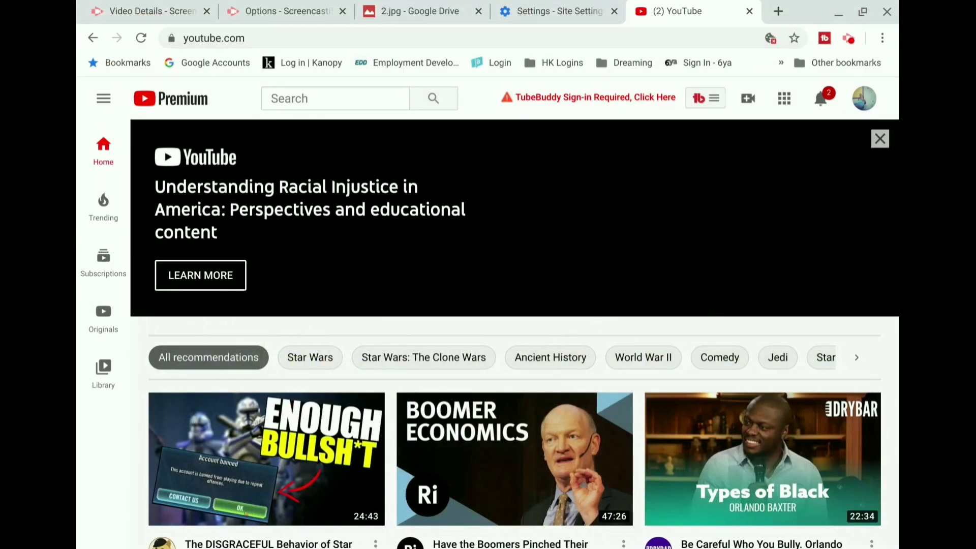
pyautogui.moveTo(171, 38)
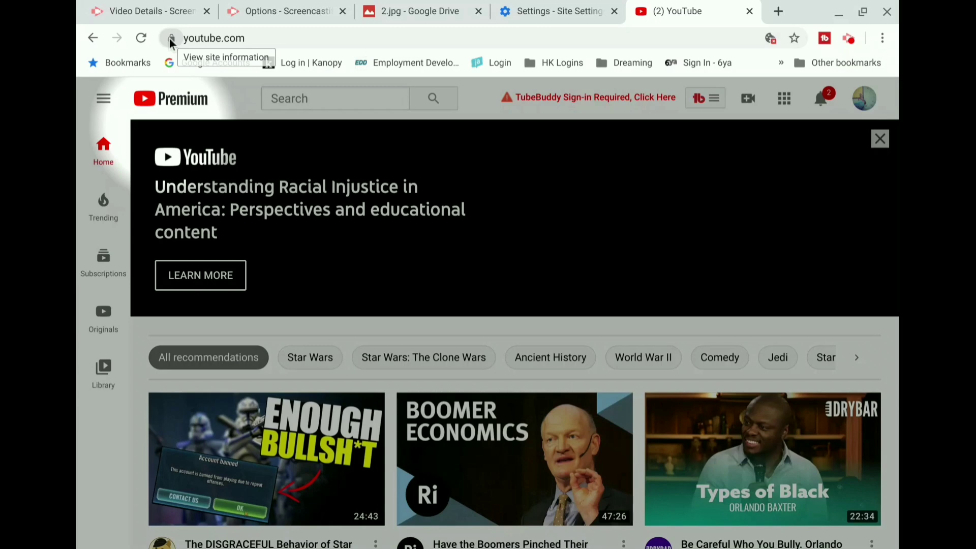
pyautogui.click(171, 38)
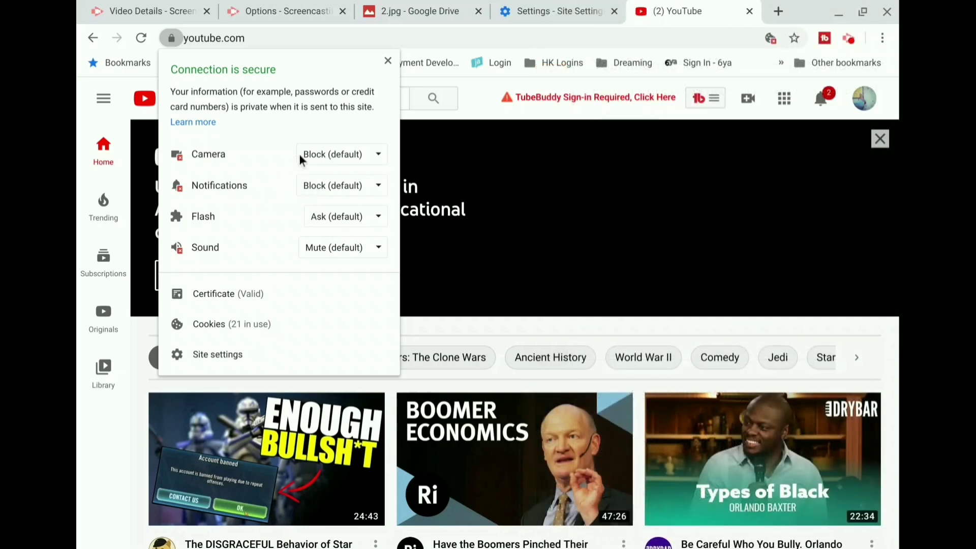
pyautogui.moveTo(285, 207)
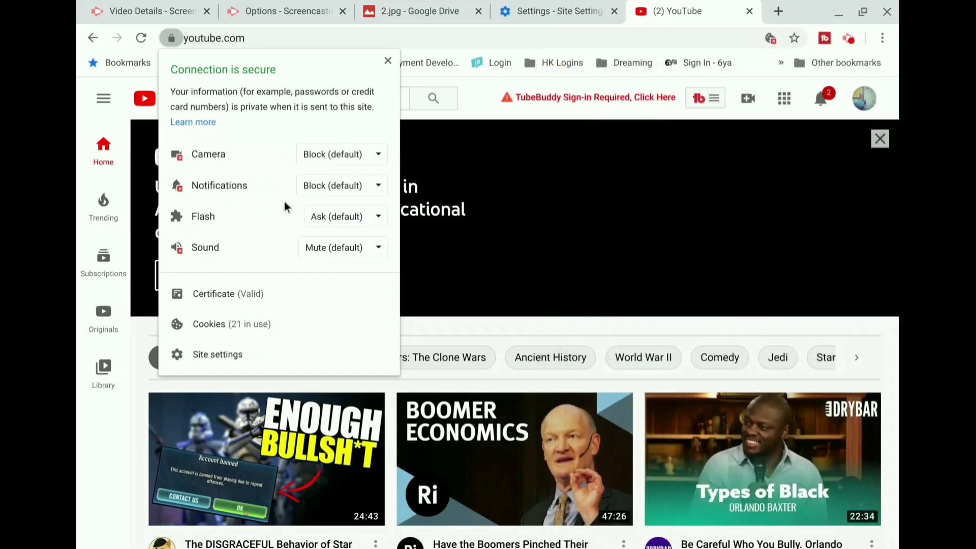
pyautogui.click(341, 185)
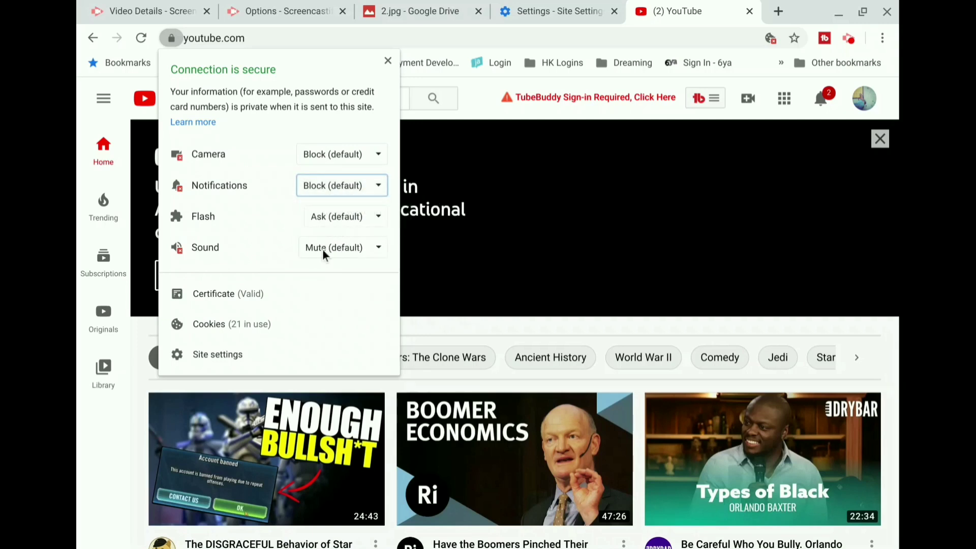
pyautogui.click(342, 247)
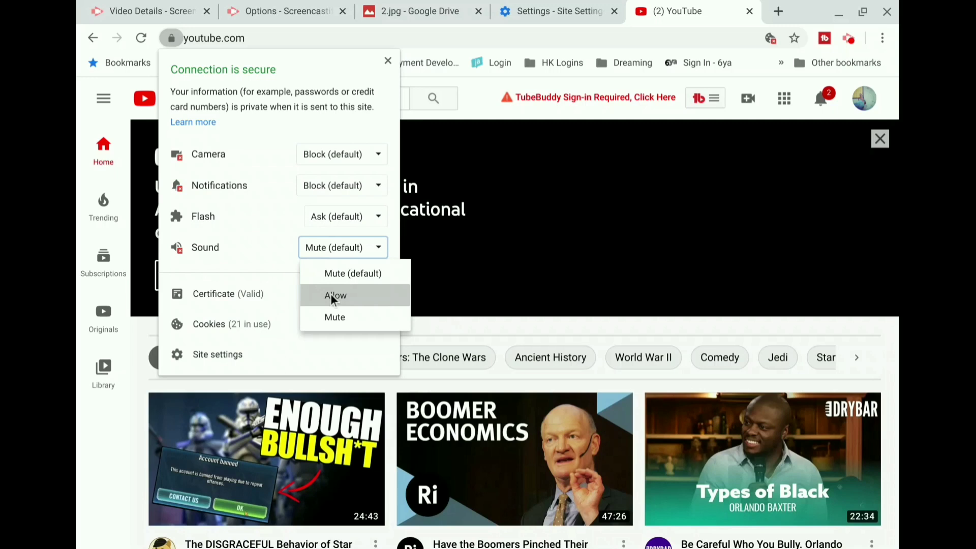
pyautogui.click(335, 295)
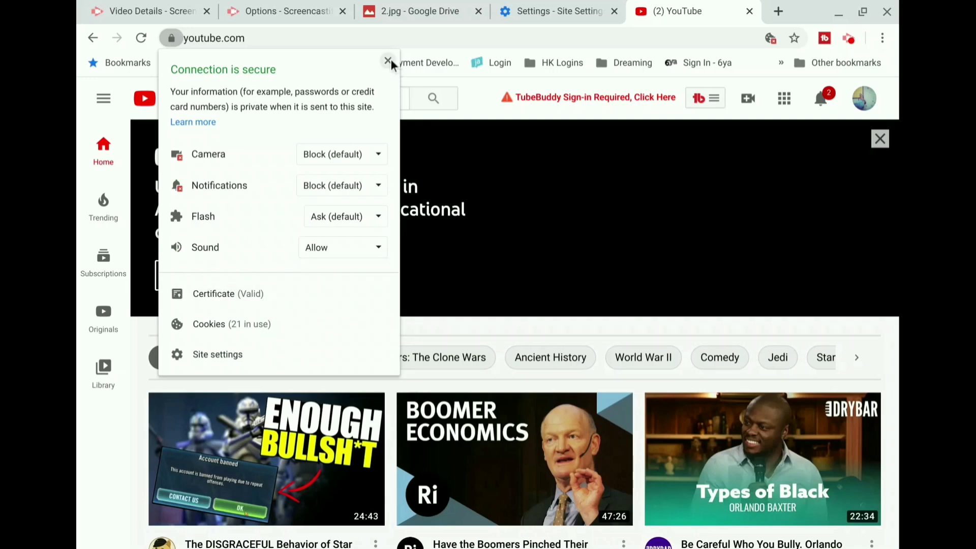
pyautogui.moveTo(349, 186)
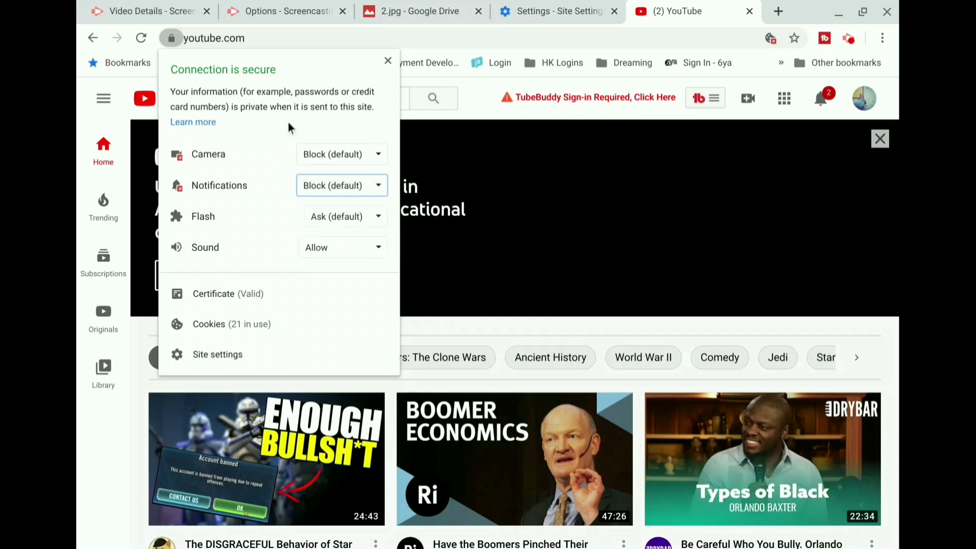
pyautogui.click(341, 153)
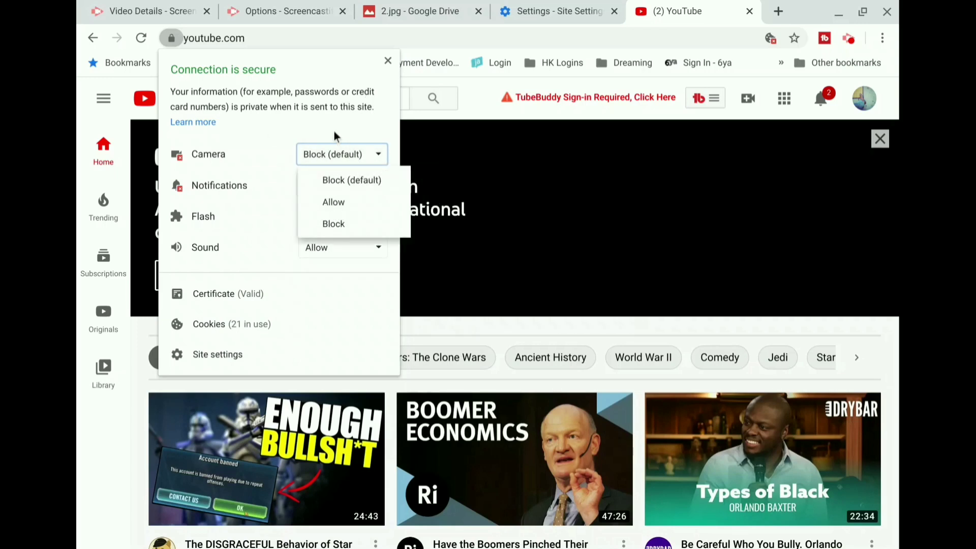
pyautogui.click(351, 180)
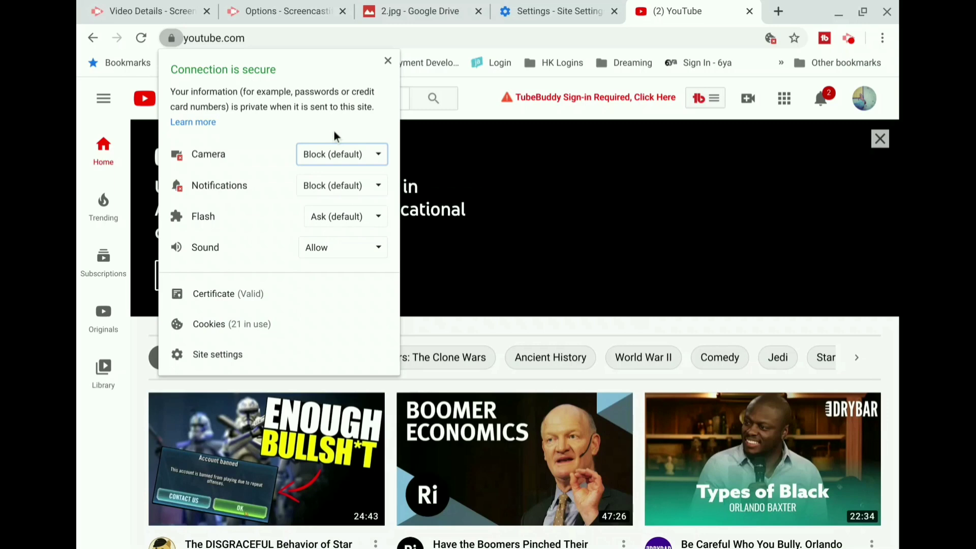
pyautogui.moveTo(388, 61)
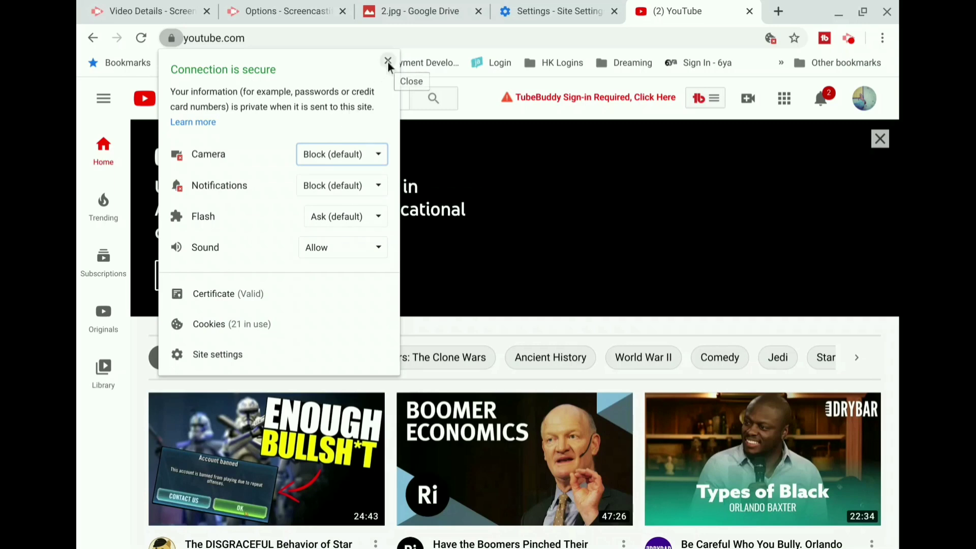
pyautogui.click(388, 62)
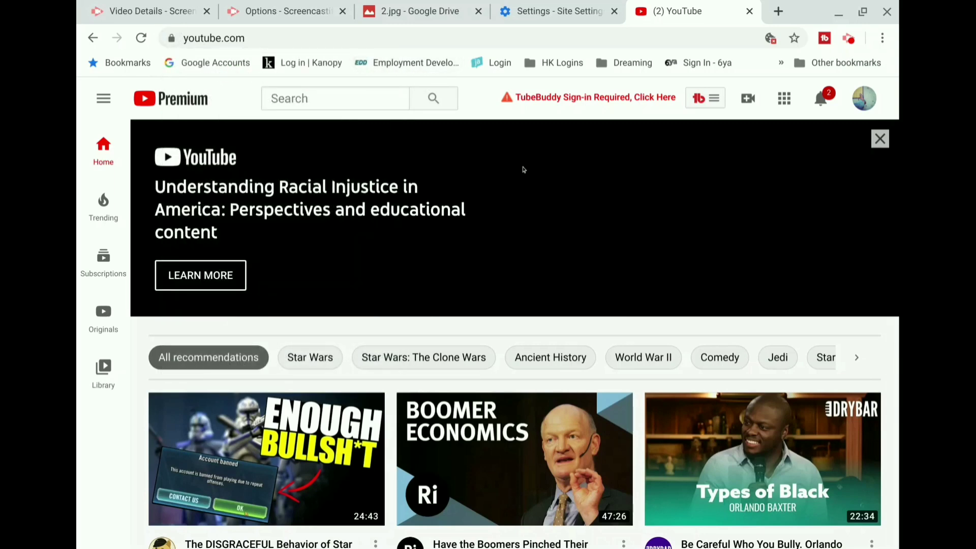
pyautogui.click(141, 38)
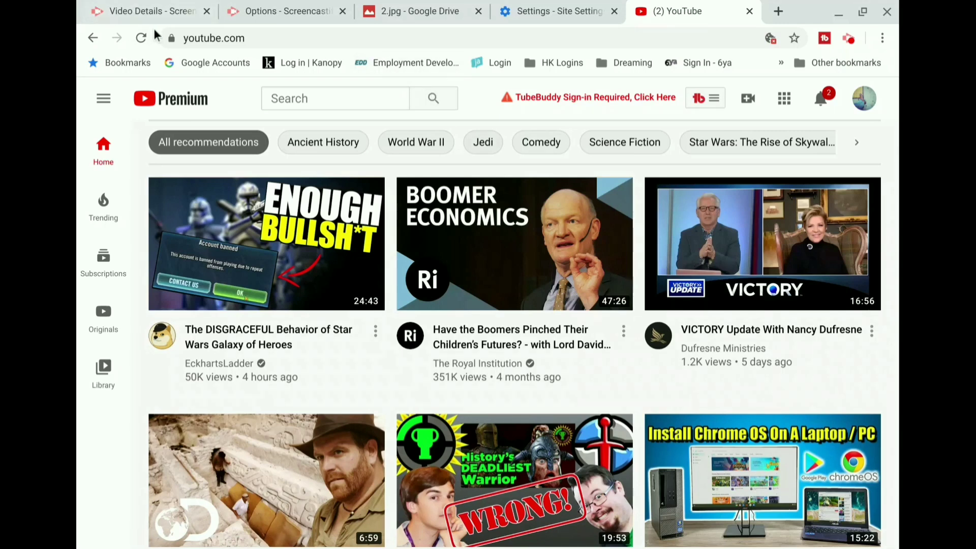
pyautogui.click(171, 38)
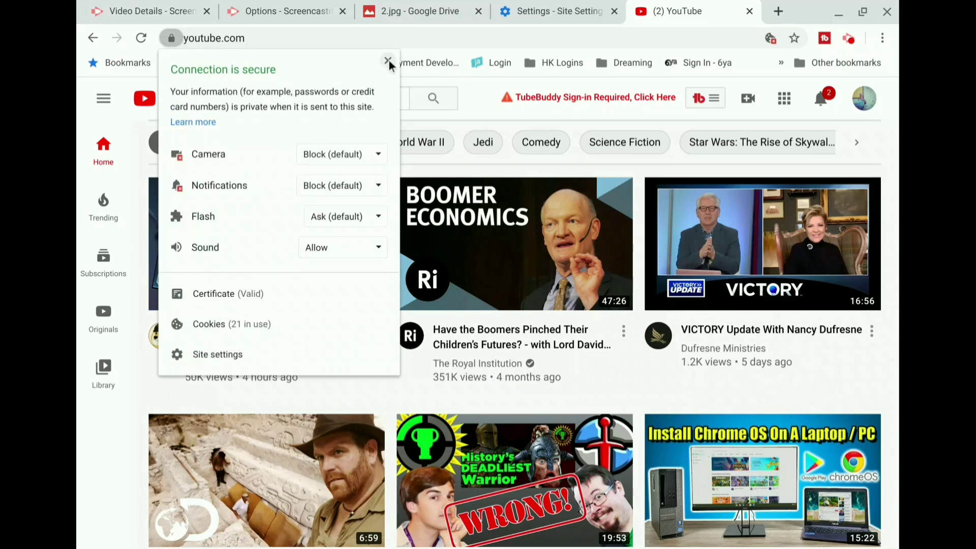
pyautogui.moveTo(388, 62)
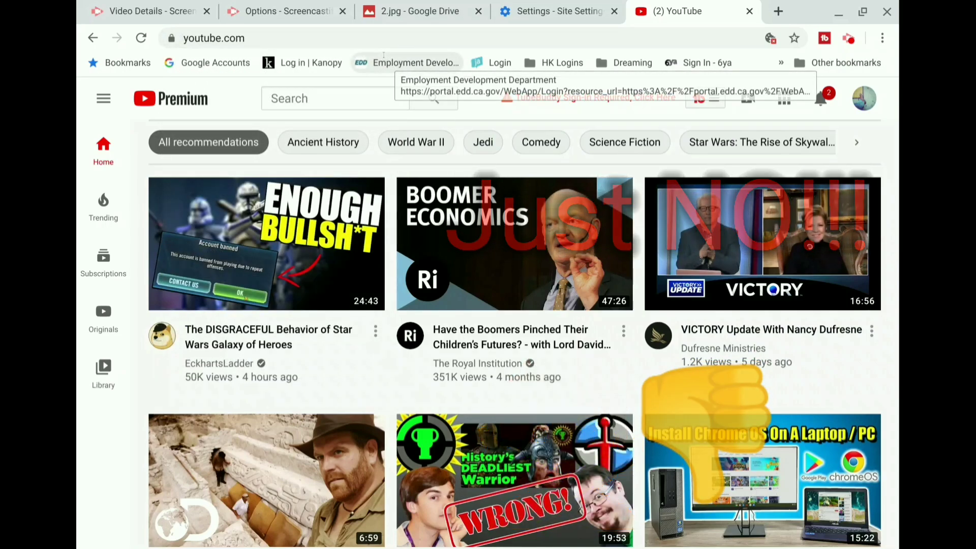
# Open a new tab and load Chrome's Experiments flags page
pyautogui.click(777, 12)
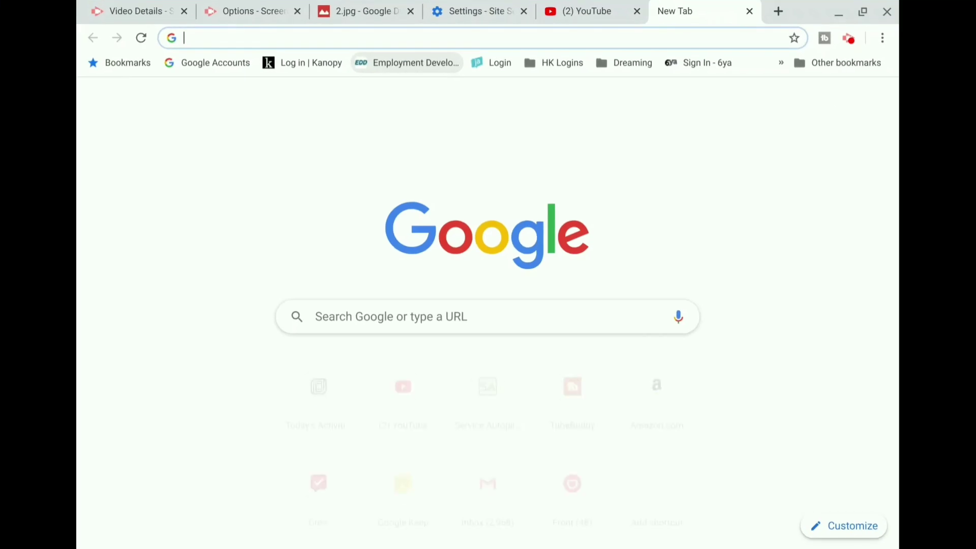
pyautogui.write('chrome browser ambient mode')
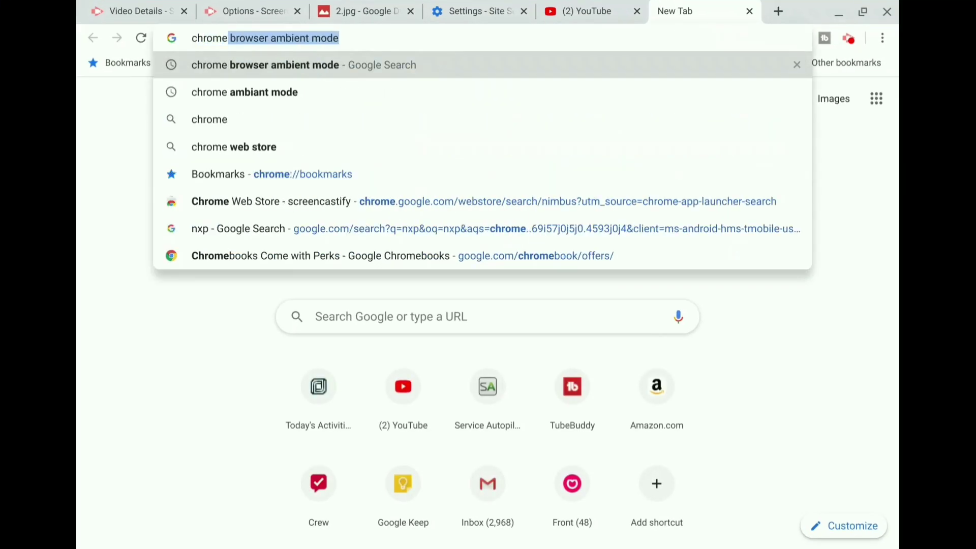
pyautogui.write('chrome://version')
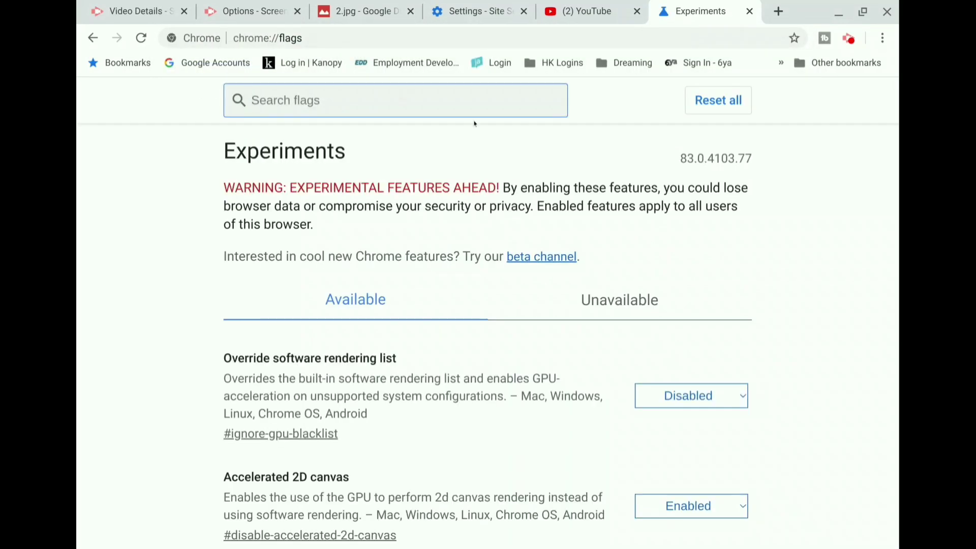
pyautogui.scroll(-3)
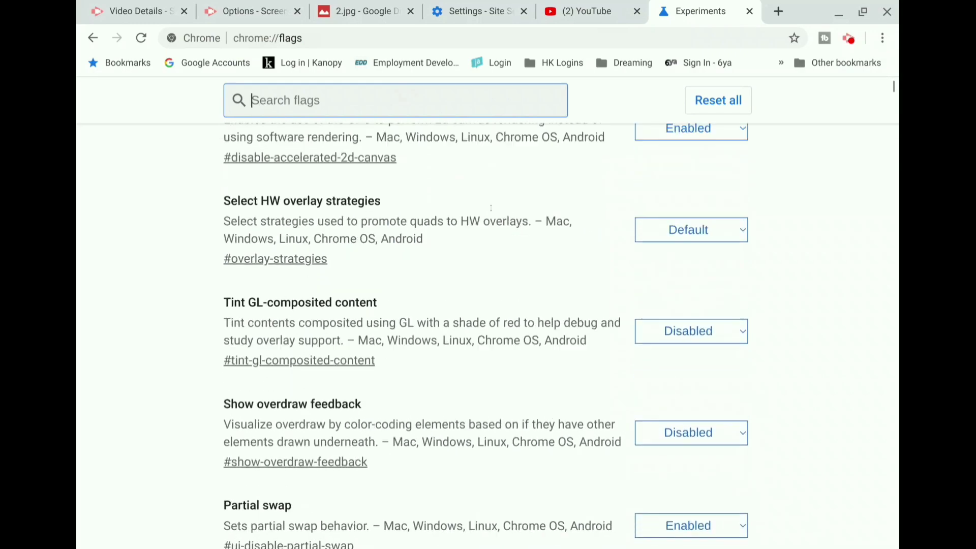
pyautogui.scroll(-3)
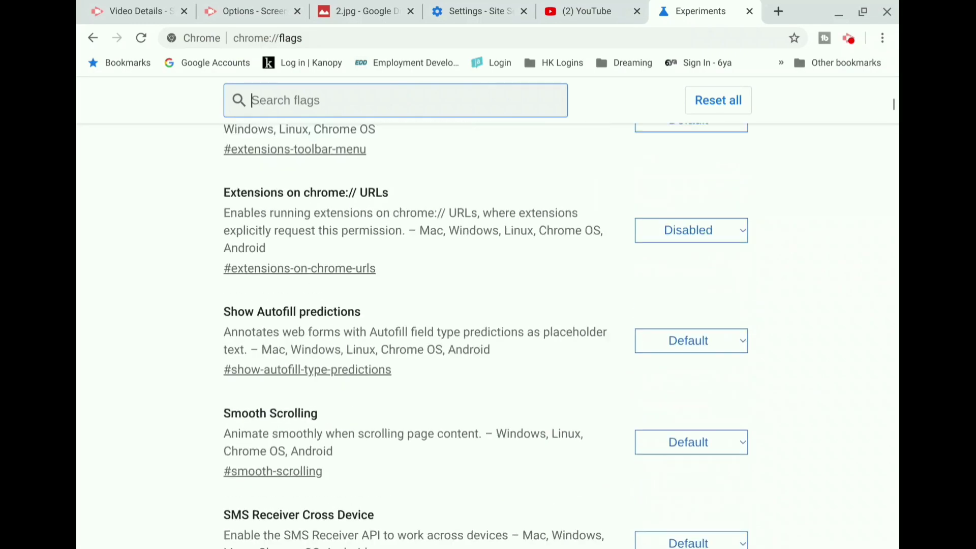
pyautogui.scroll(3)
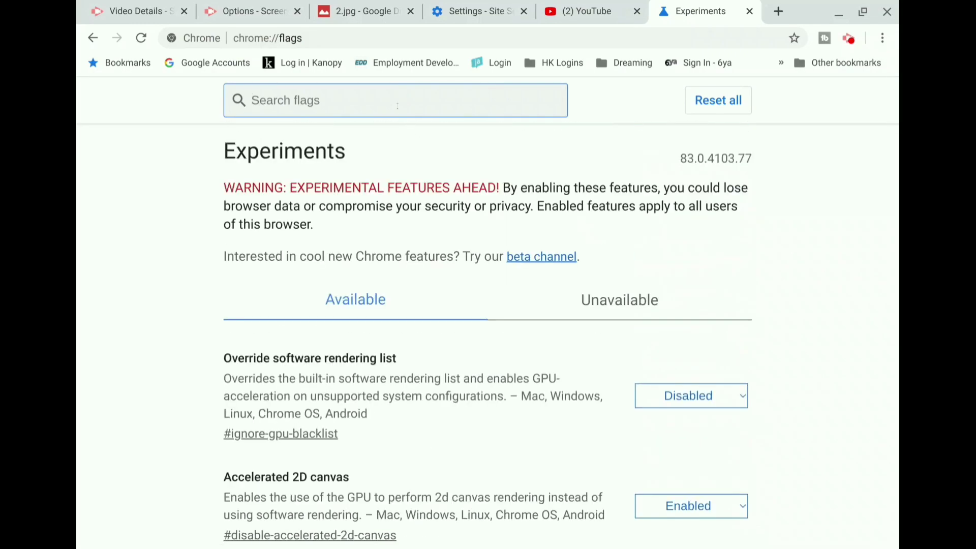
pyautogui.click(473, 12)
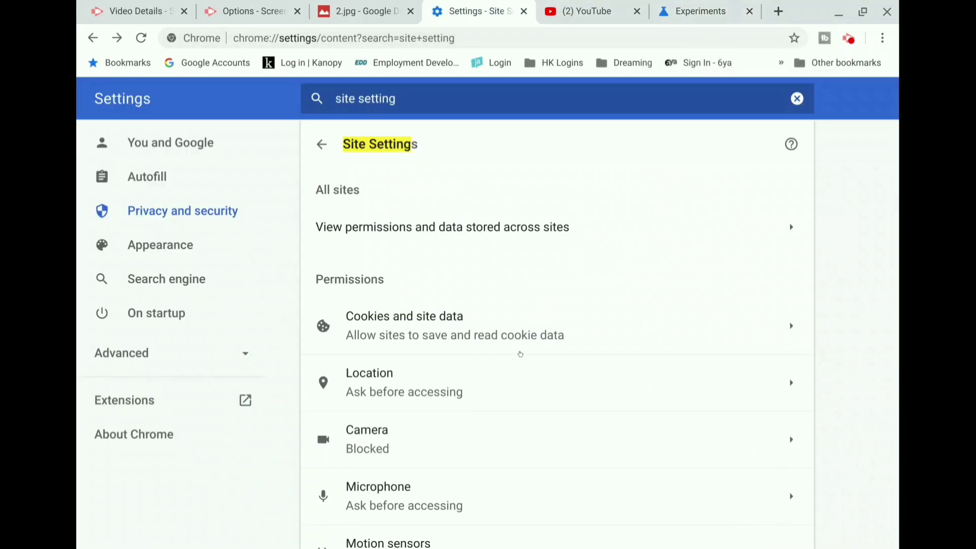
pyautogui.click(698, 11)
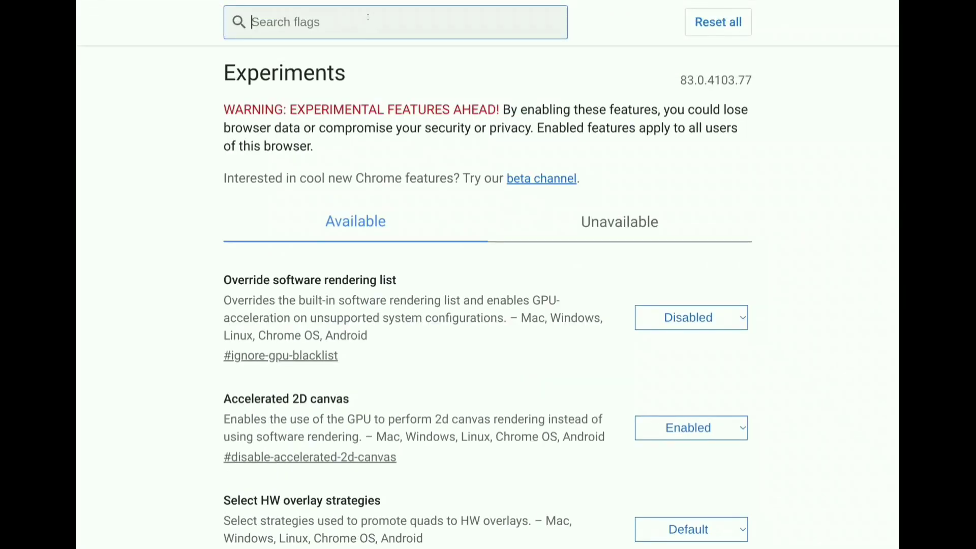
# Filter flags by 'cookie' and set 'Enable improved UI for third-party cookie blocking' to Enabled
pyautogui.write('cookie')
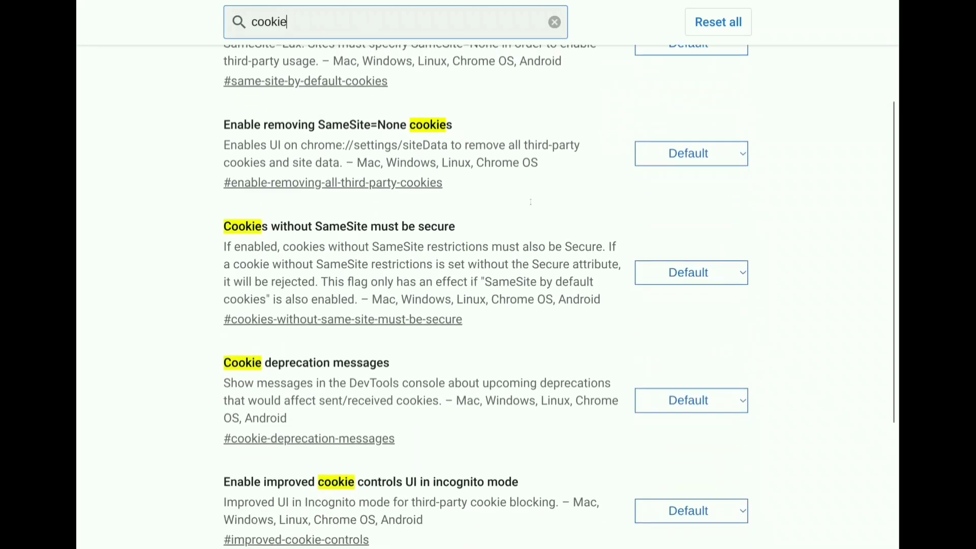
pyautogui.scroll(-3)
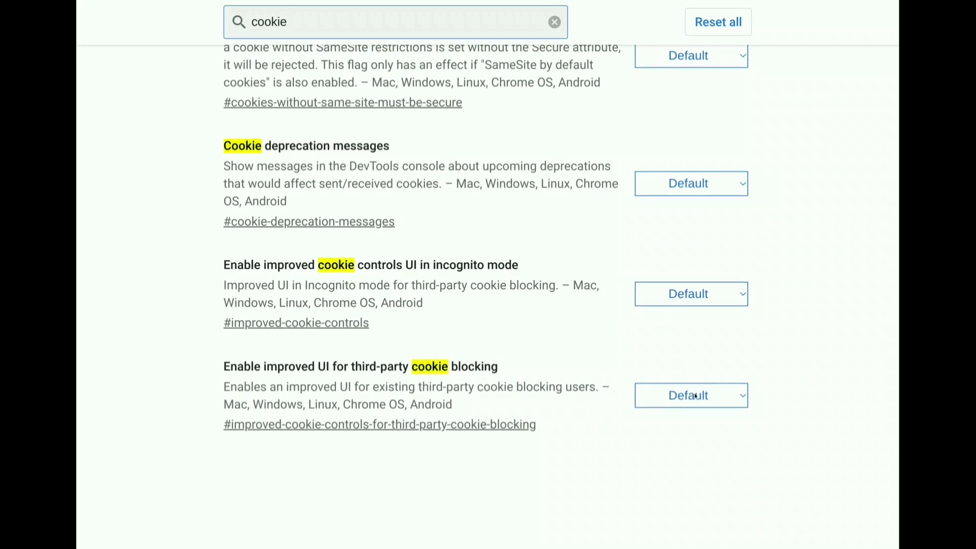
pyautogui.click(690, 395)
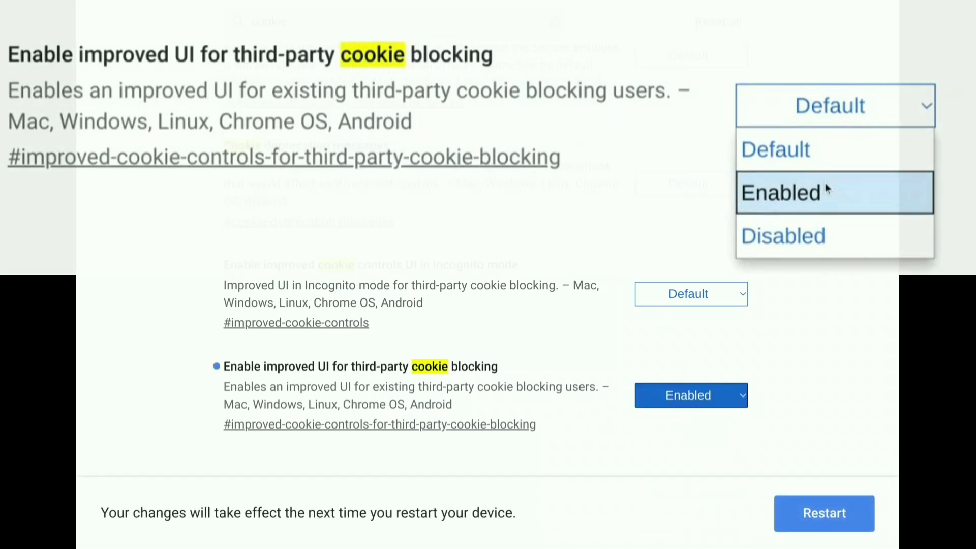
pyautogui.click(834, 192)
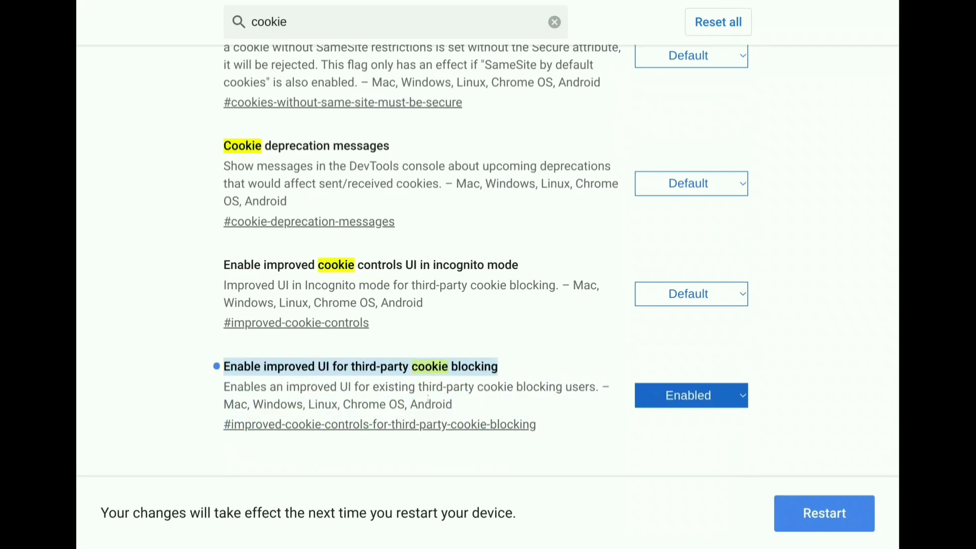
pyautogui.scroll(3)
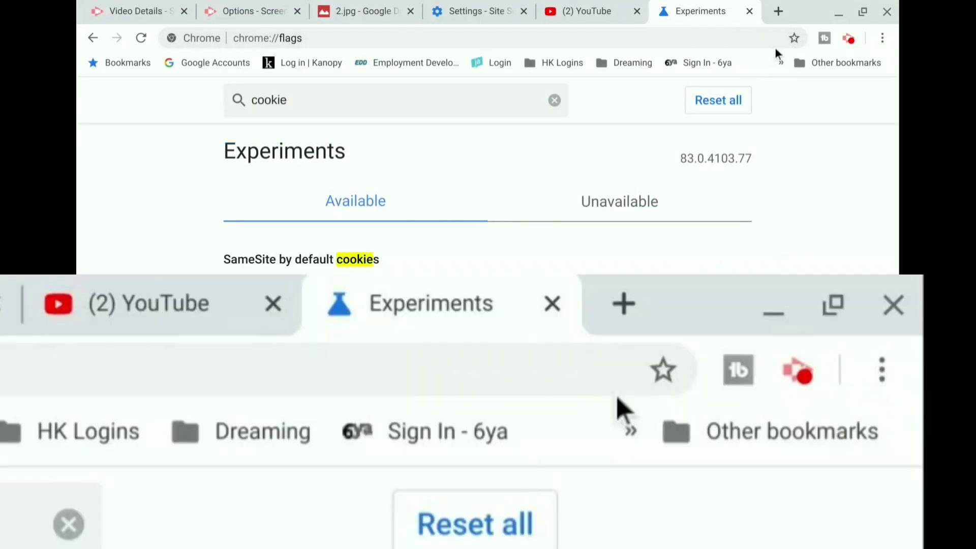
pyautogui.click(881, 38)
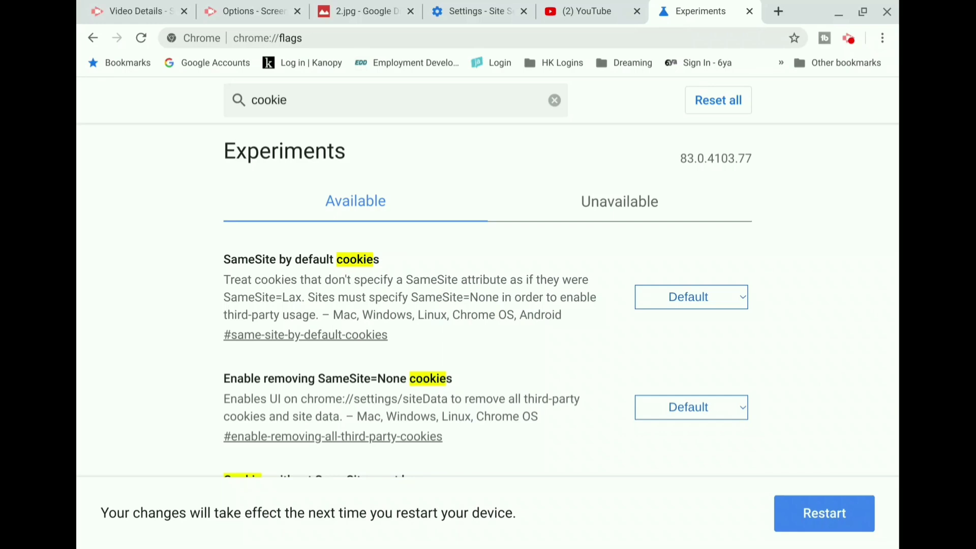
pyautogui.moveTo(756, 57)
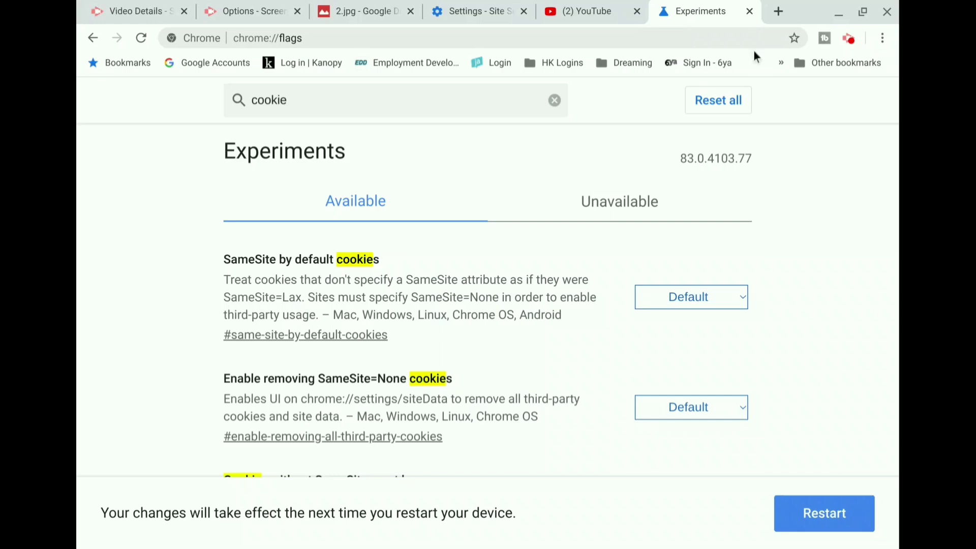
# Clear the flags search, scroll down, and open the Enable Reader Mode dropdown
pyautogui.click(553, 100)
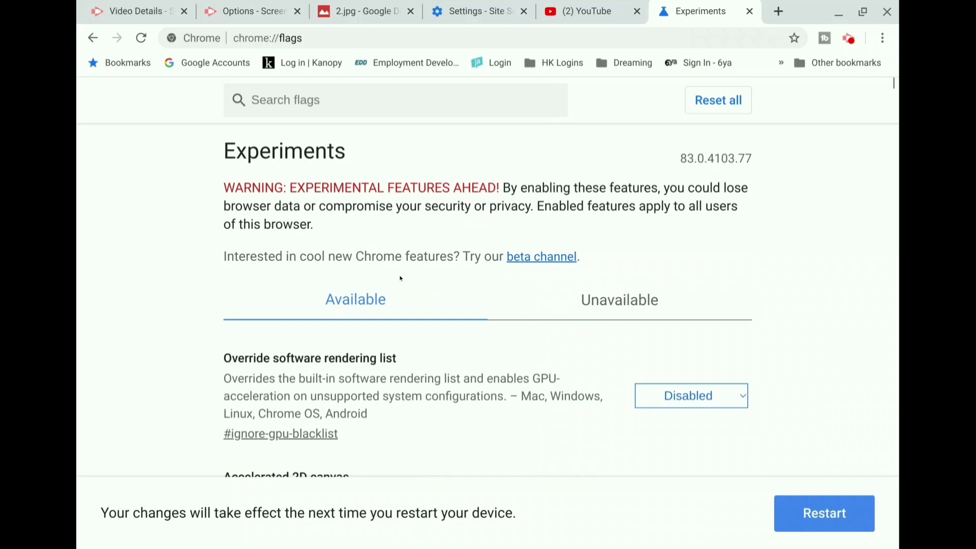
pyautogui.scroll(-3)
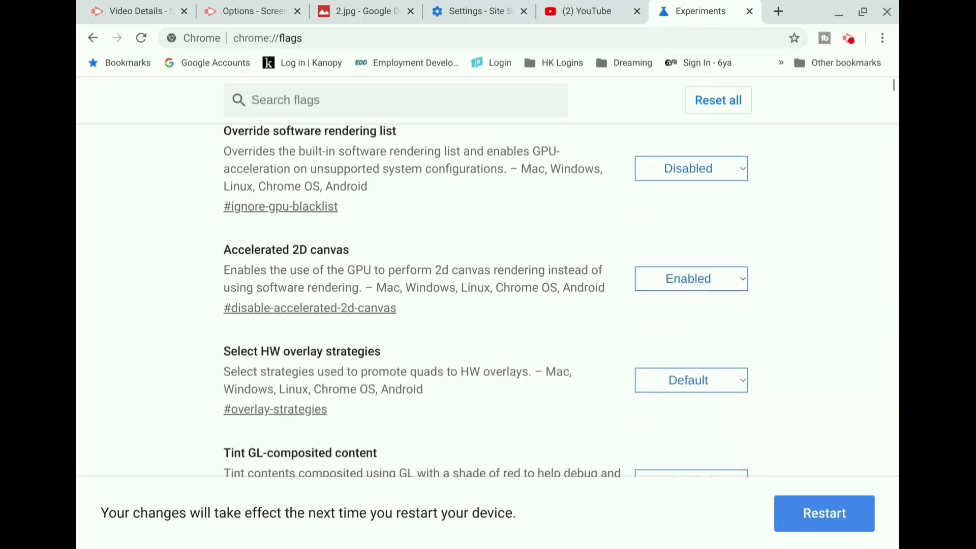
pyautogui.scroll(-3)
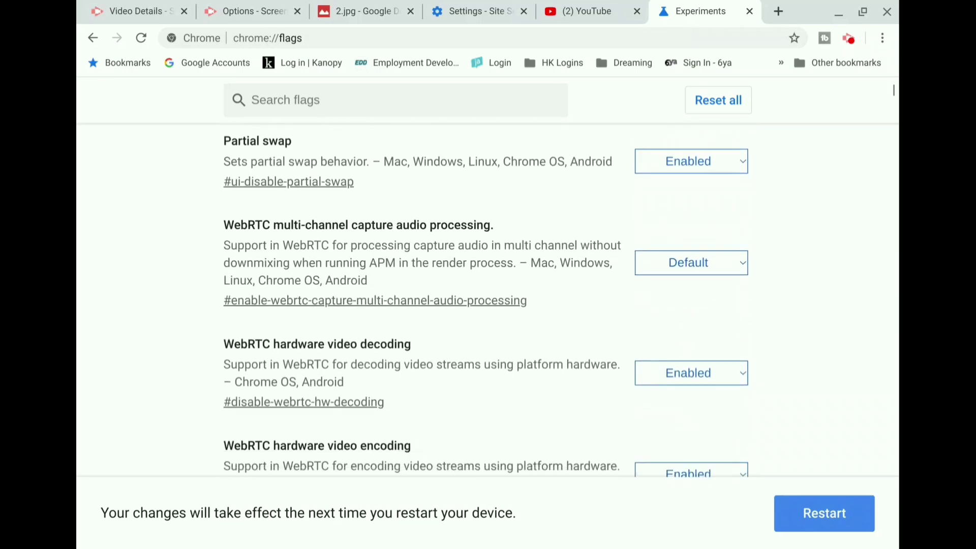
pyautogui.scroll(-3)
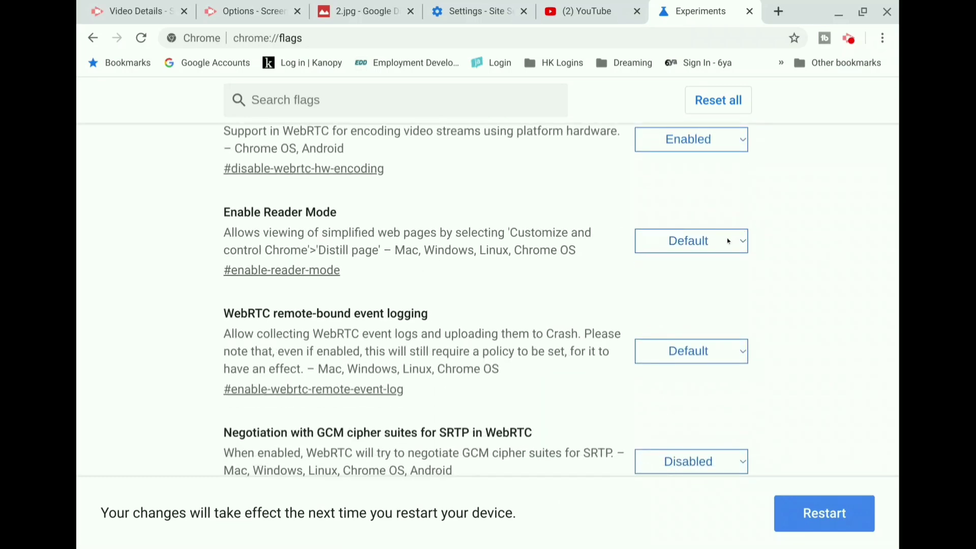
pyautogui.rightClick(609, 290)
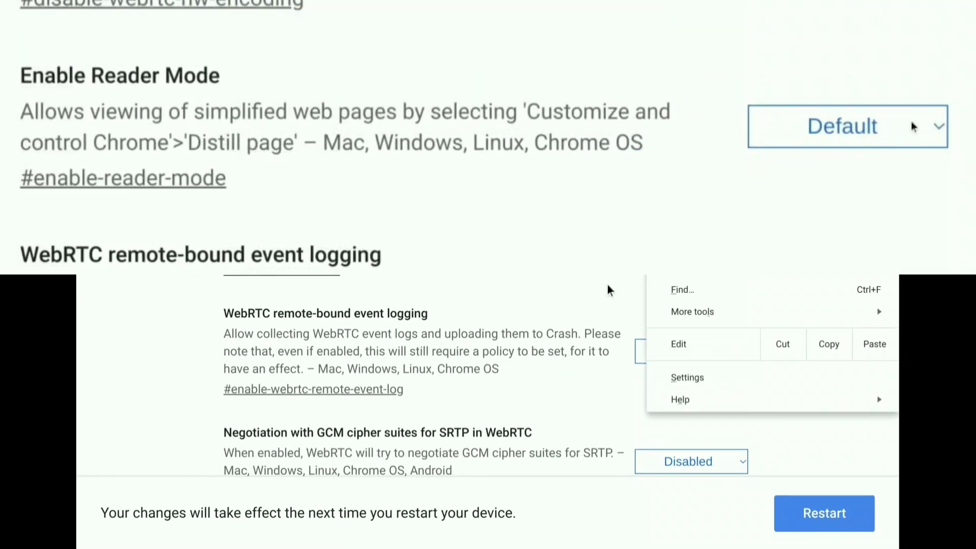
pyautogui.click(690, 352)
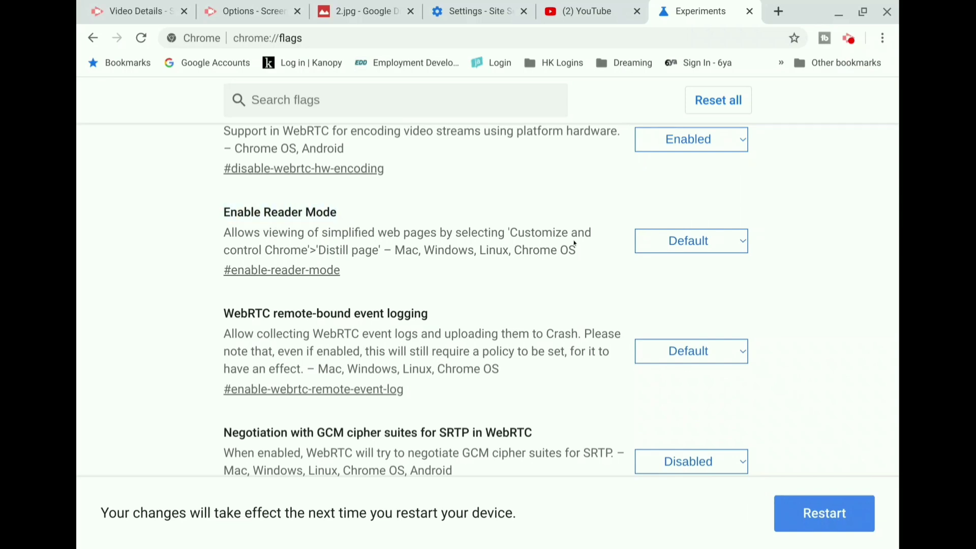
pyautogui.click(690, 241)
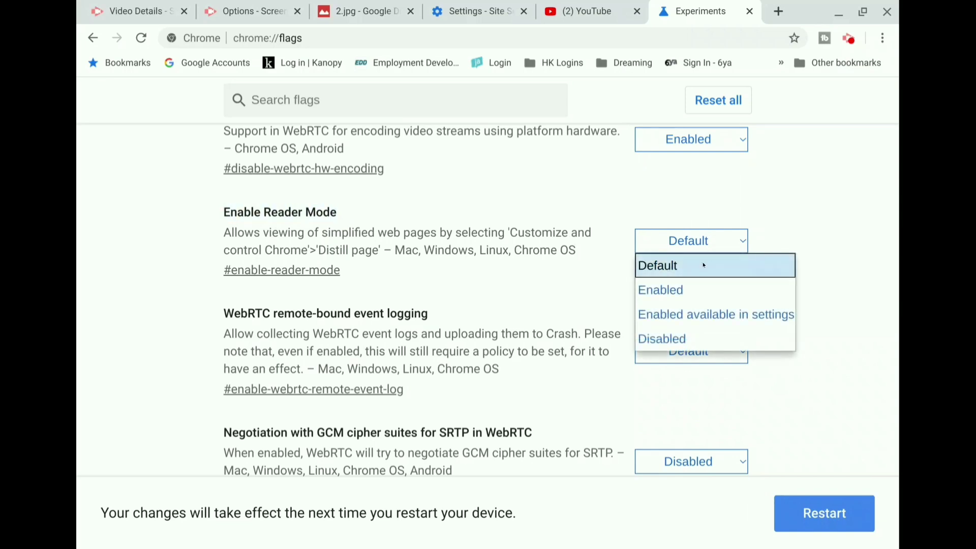
pyautogui.moveTo(661, 289)
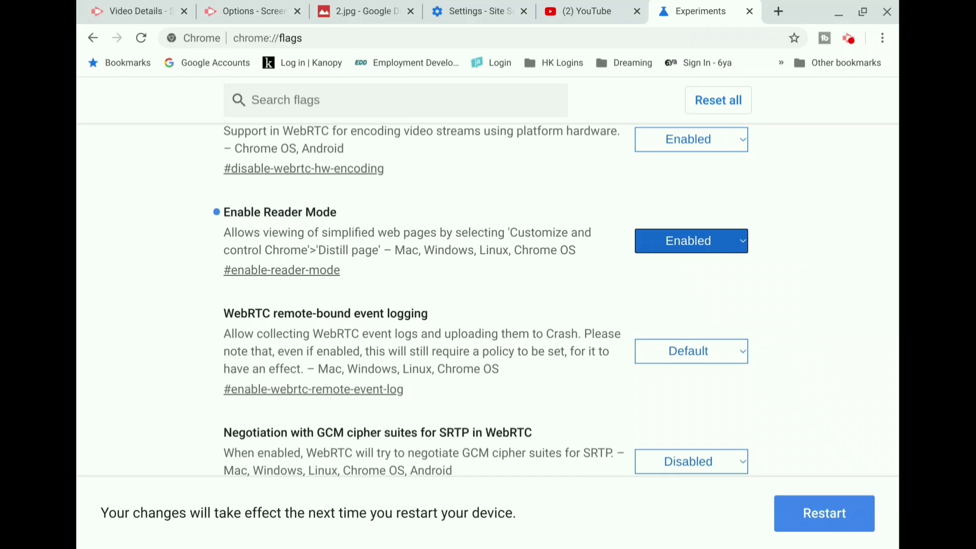
pyautogui.moveTo(790, 53)
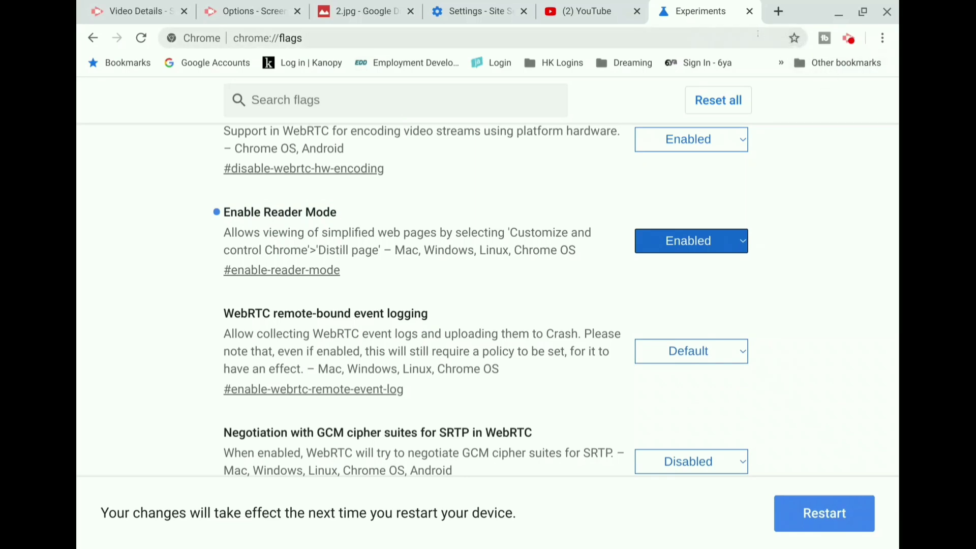
pyautogui.moveTo(566, 161)
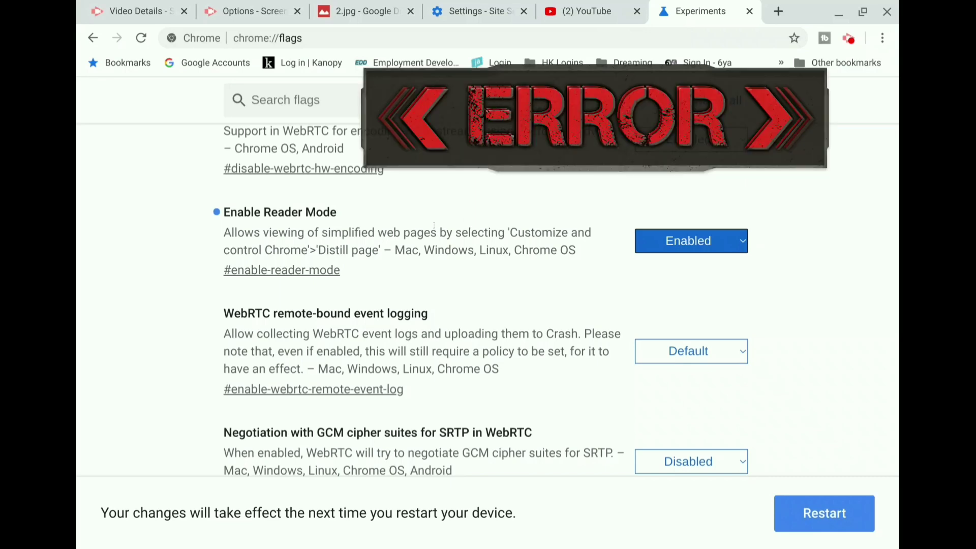
# Scroll to the Touch UI Layout flag and open its dropdown to enable it
pyautogui.scroll(-3)
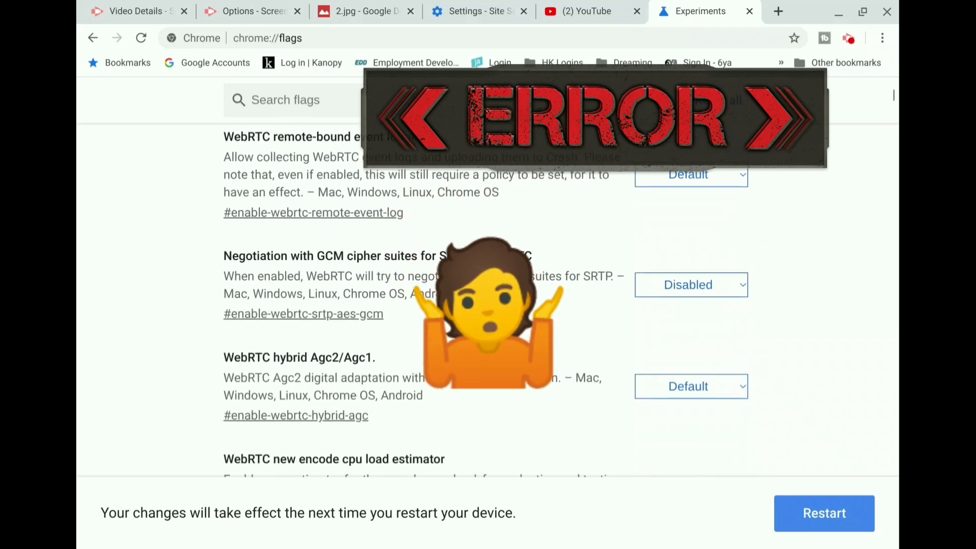
pyautogui.scroll(3)
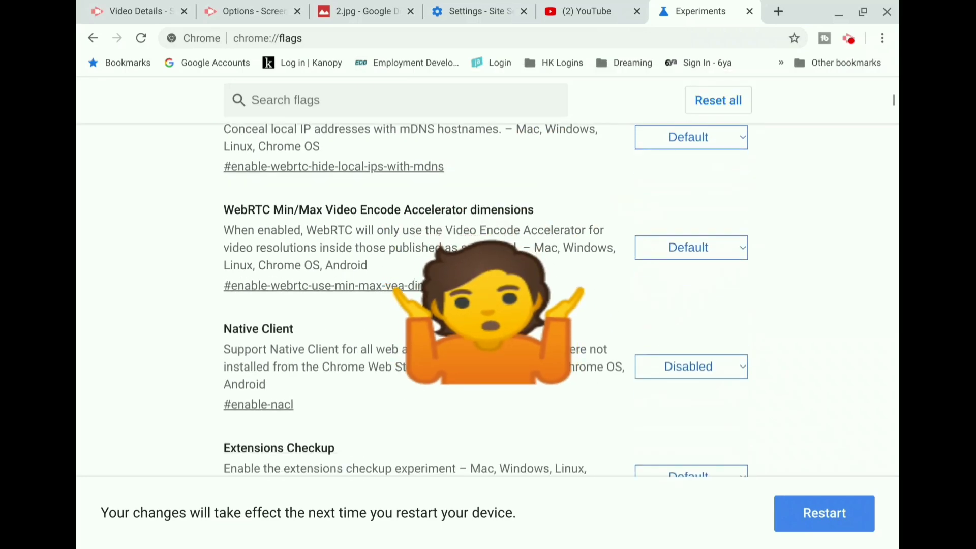
pyautogui.scroll(3)
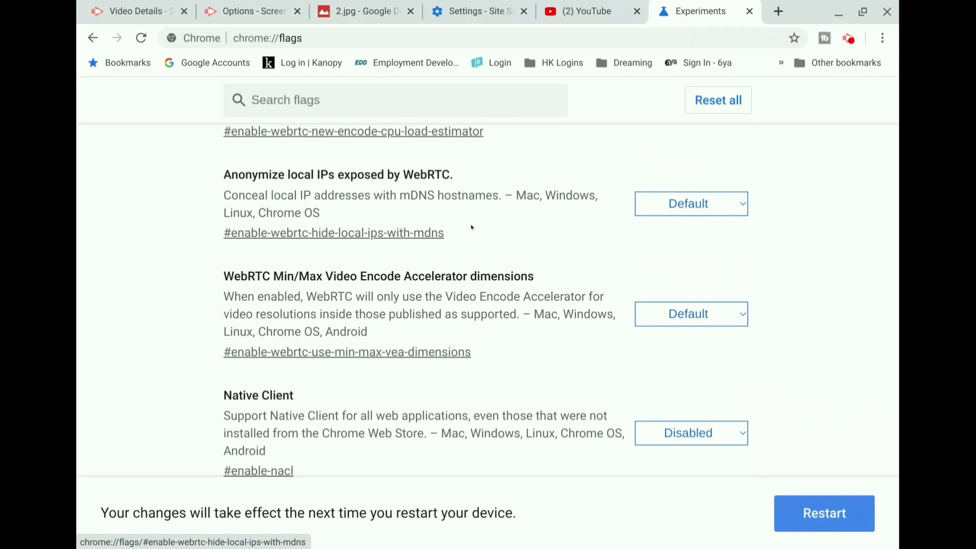
pyautogui.moveTo(471, 227)
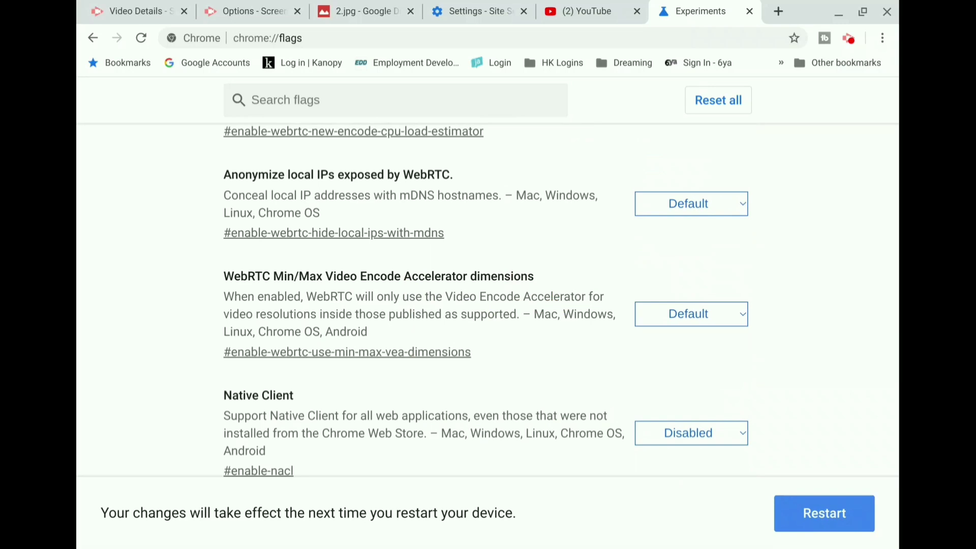
pyautogui.scroll(-3)
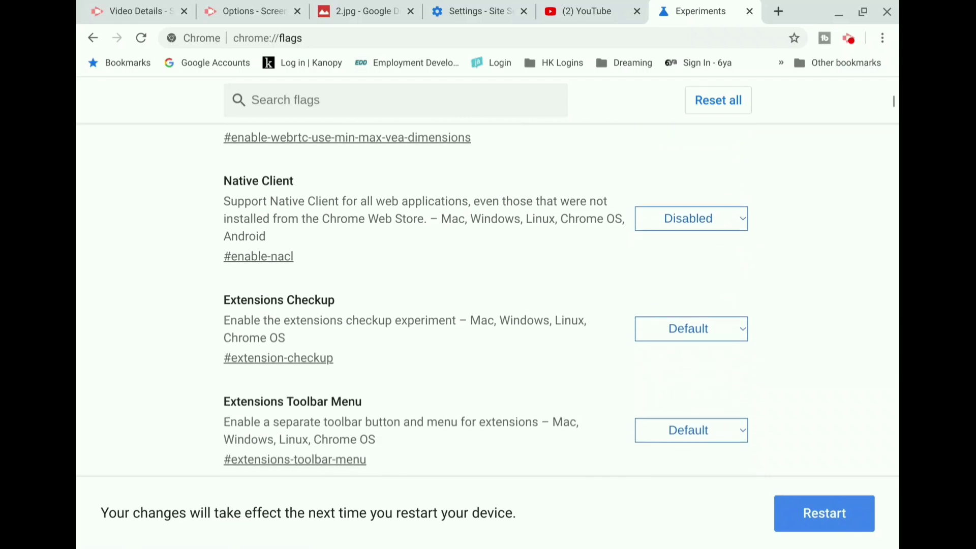
pyautogui.scroll(-3)
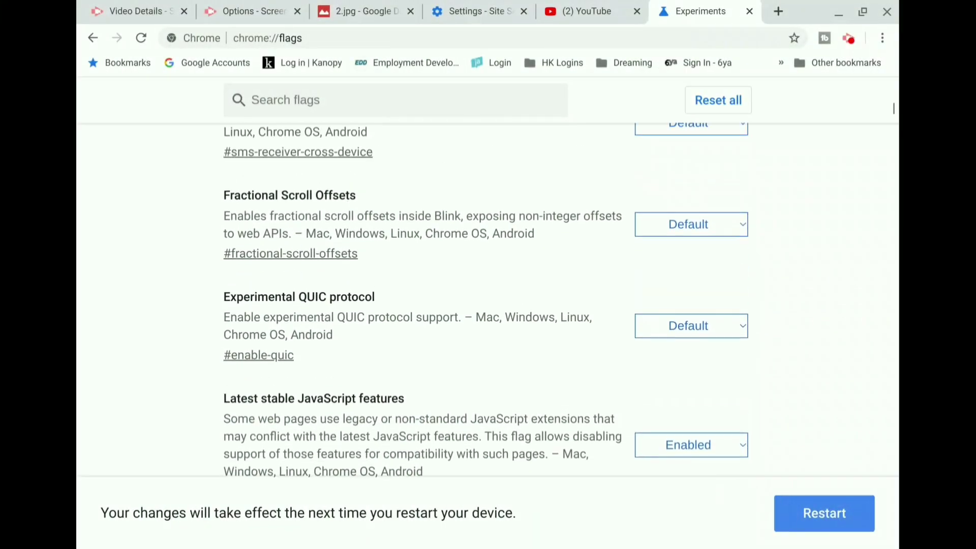
pyautogui.scroll(3)
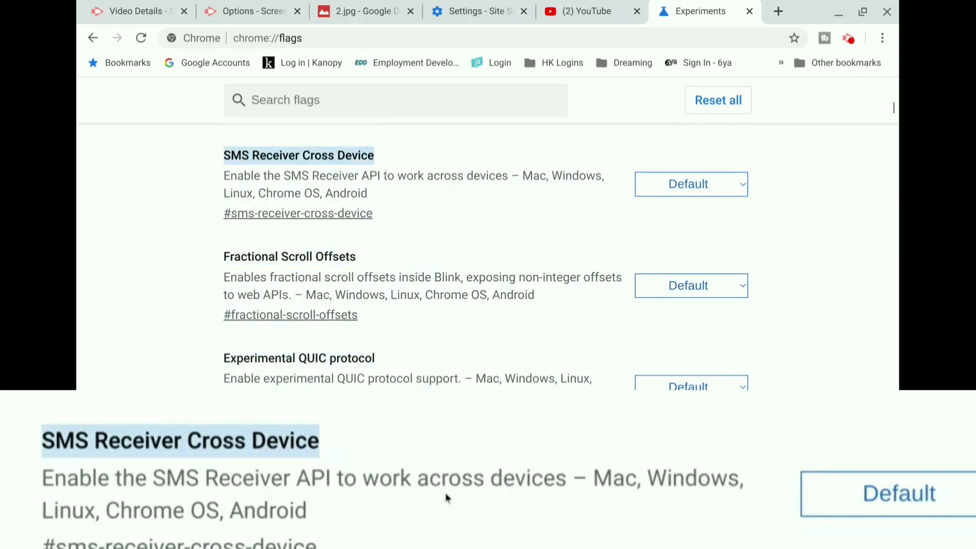
pyautogui.scroll(-3)
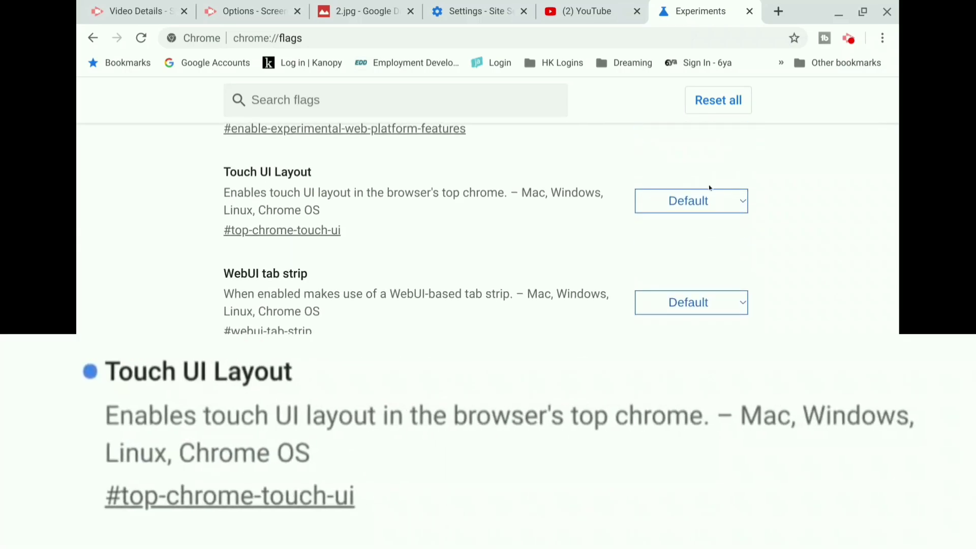
pyautogui.click(690, 200)
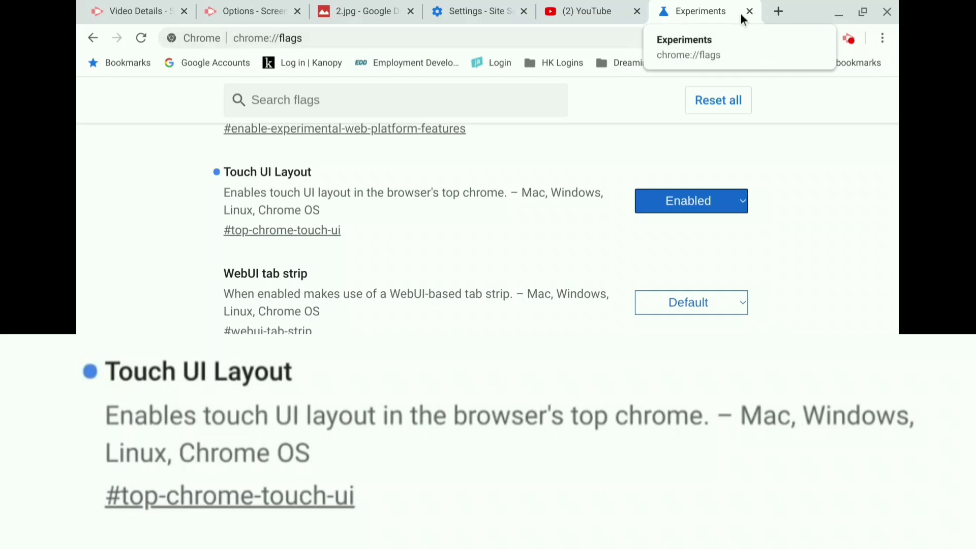
pyautogui.moveTo(791, 186)
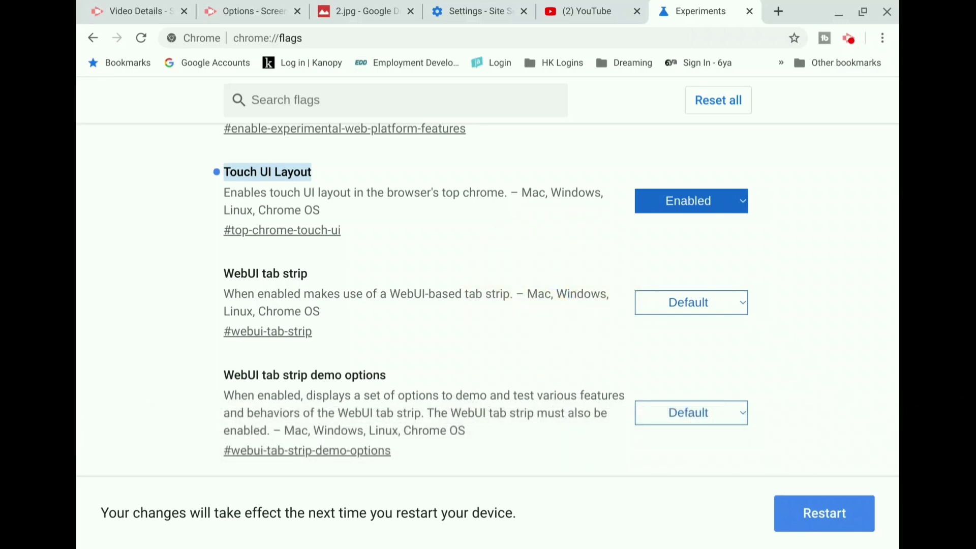
# Change the Show taps flag on chrome://flags from Disabled to Enabled
pyautogui.scroll(-3)
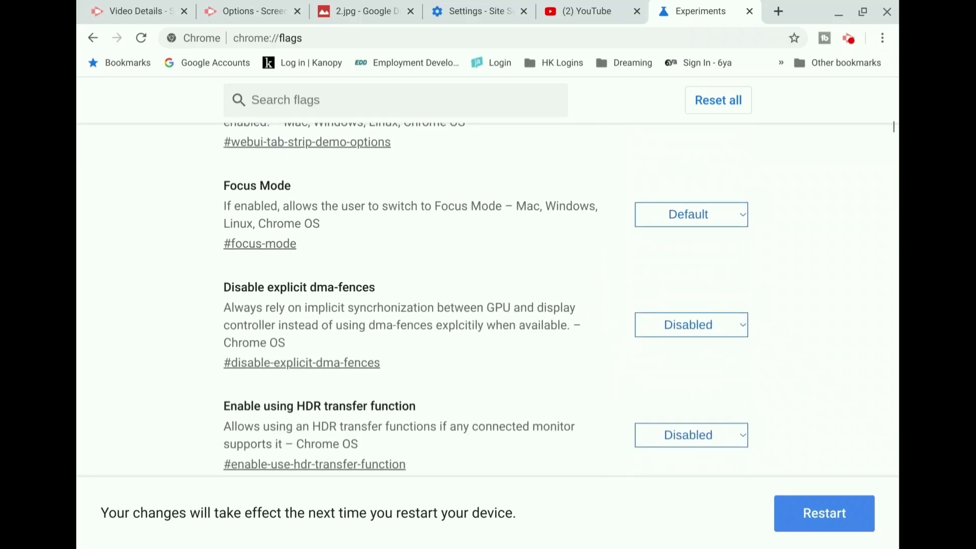
pyautogui.scroll(-3)
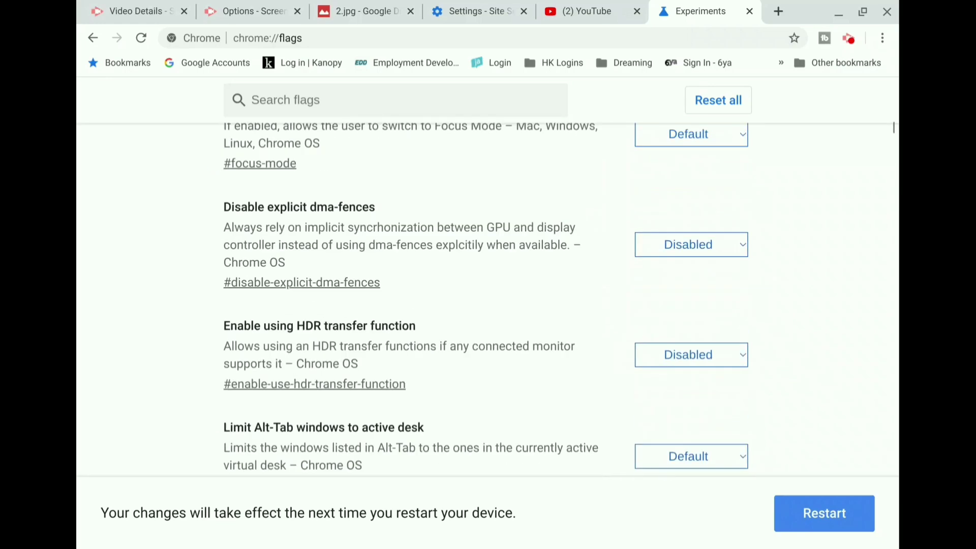
pyautogui.scroll(-3)
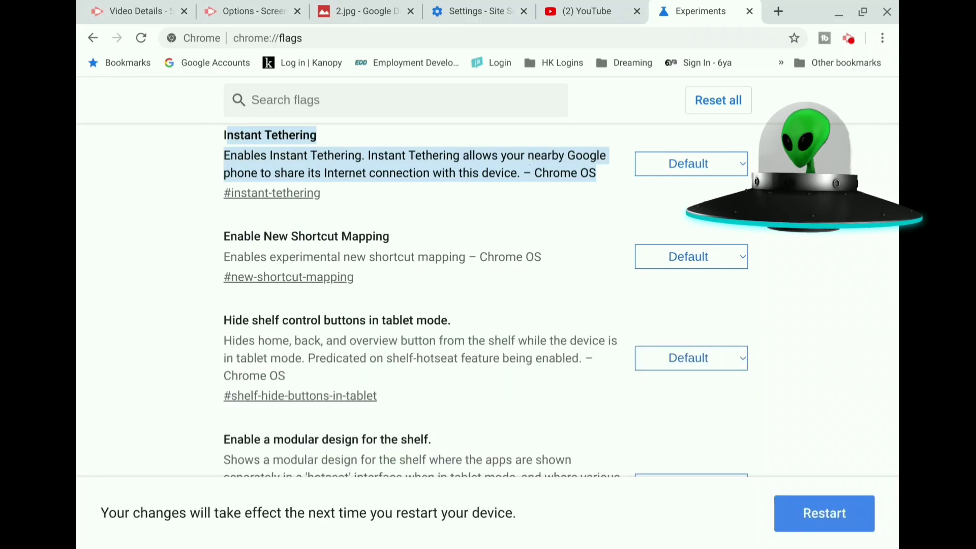
pyautogui.click(690, 163)
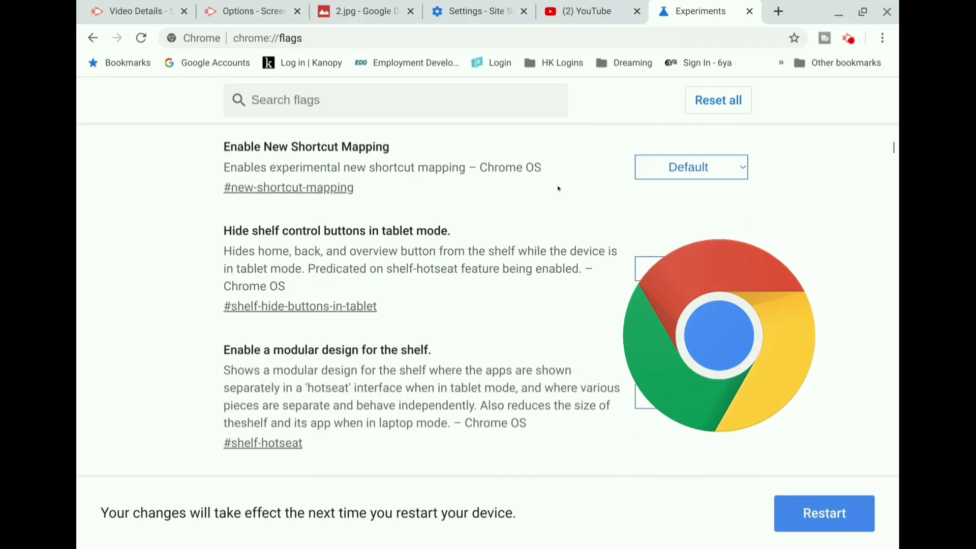
pyautogui.scroll(-3)
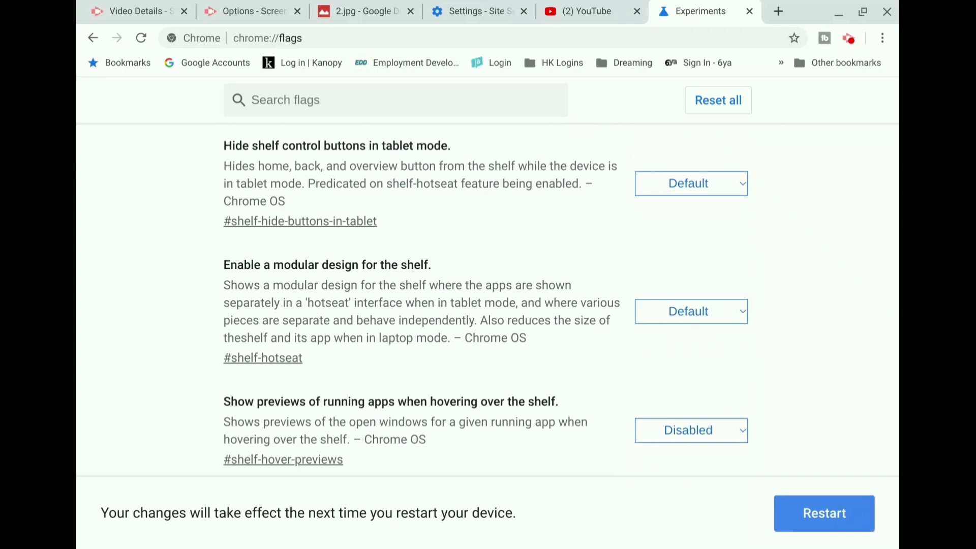
pyautogui.scroll(-3)
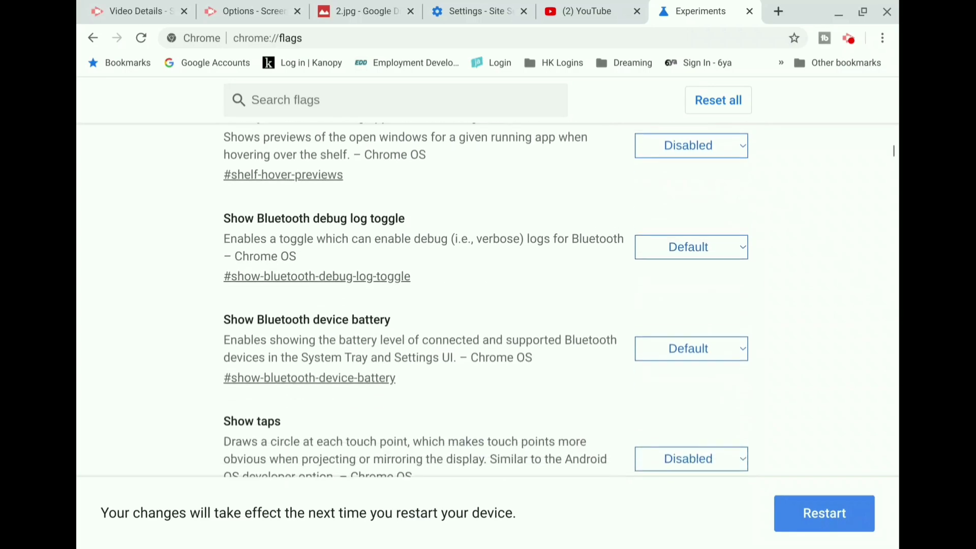
pyautogui.scroll(-3)
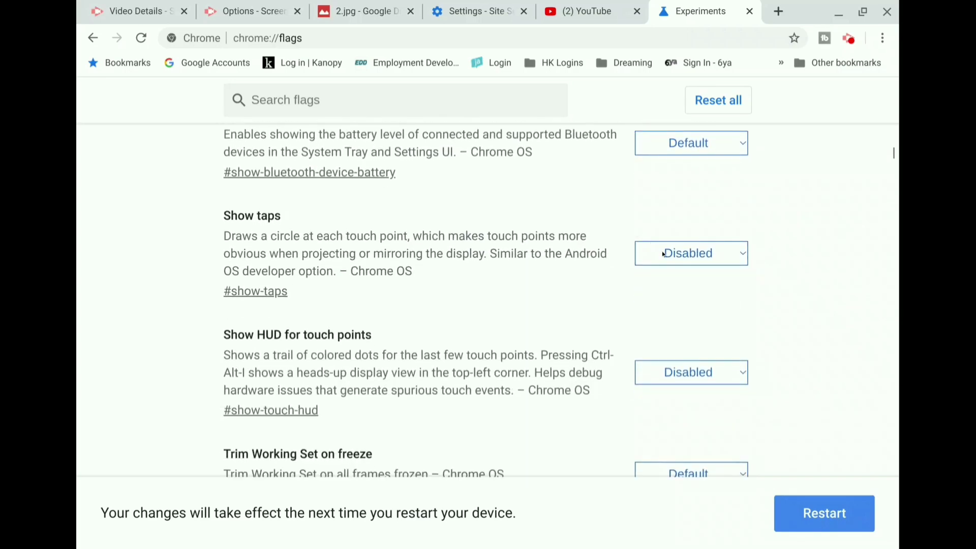
pyautogui.click(690, 253)
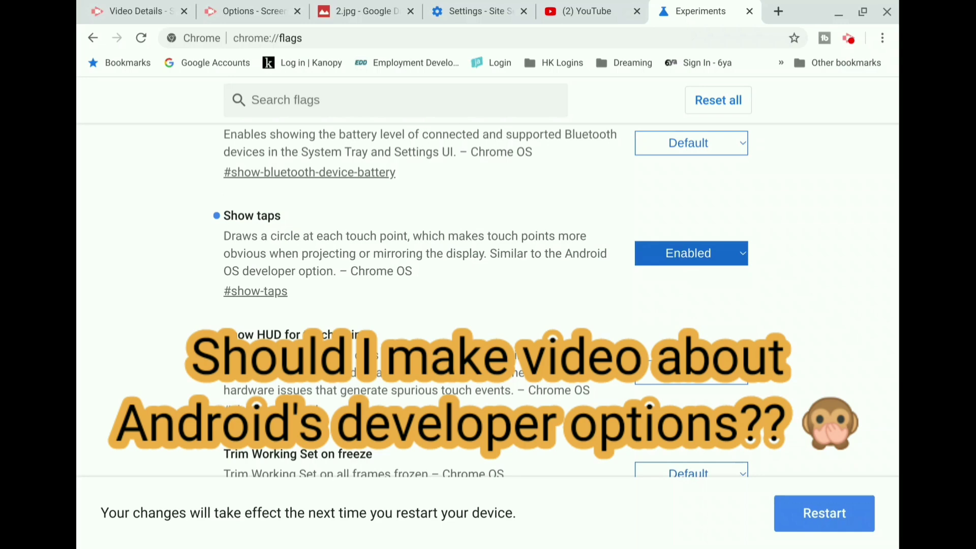
pyautogui.scroll(-3)
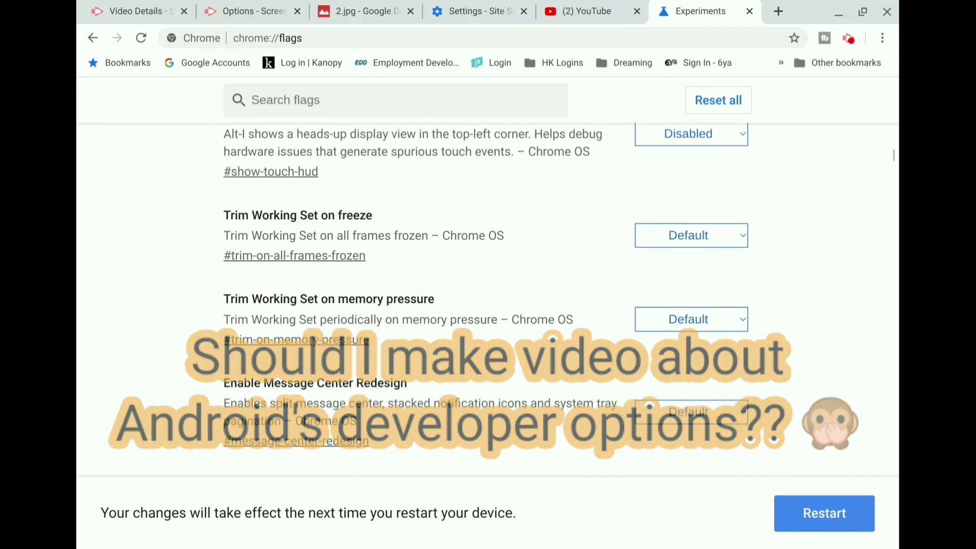
pyautogui.scroll(3)
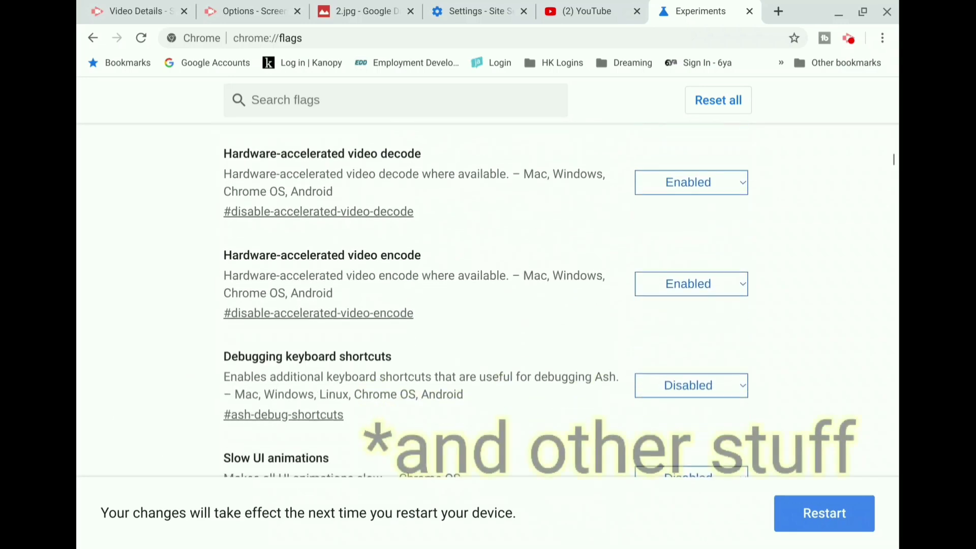